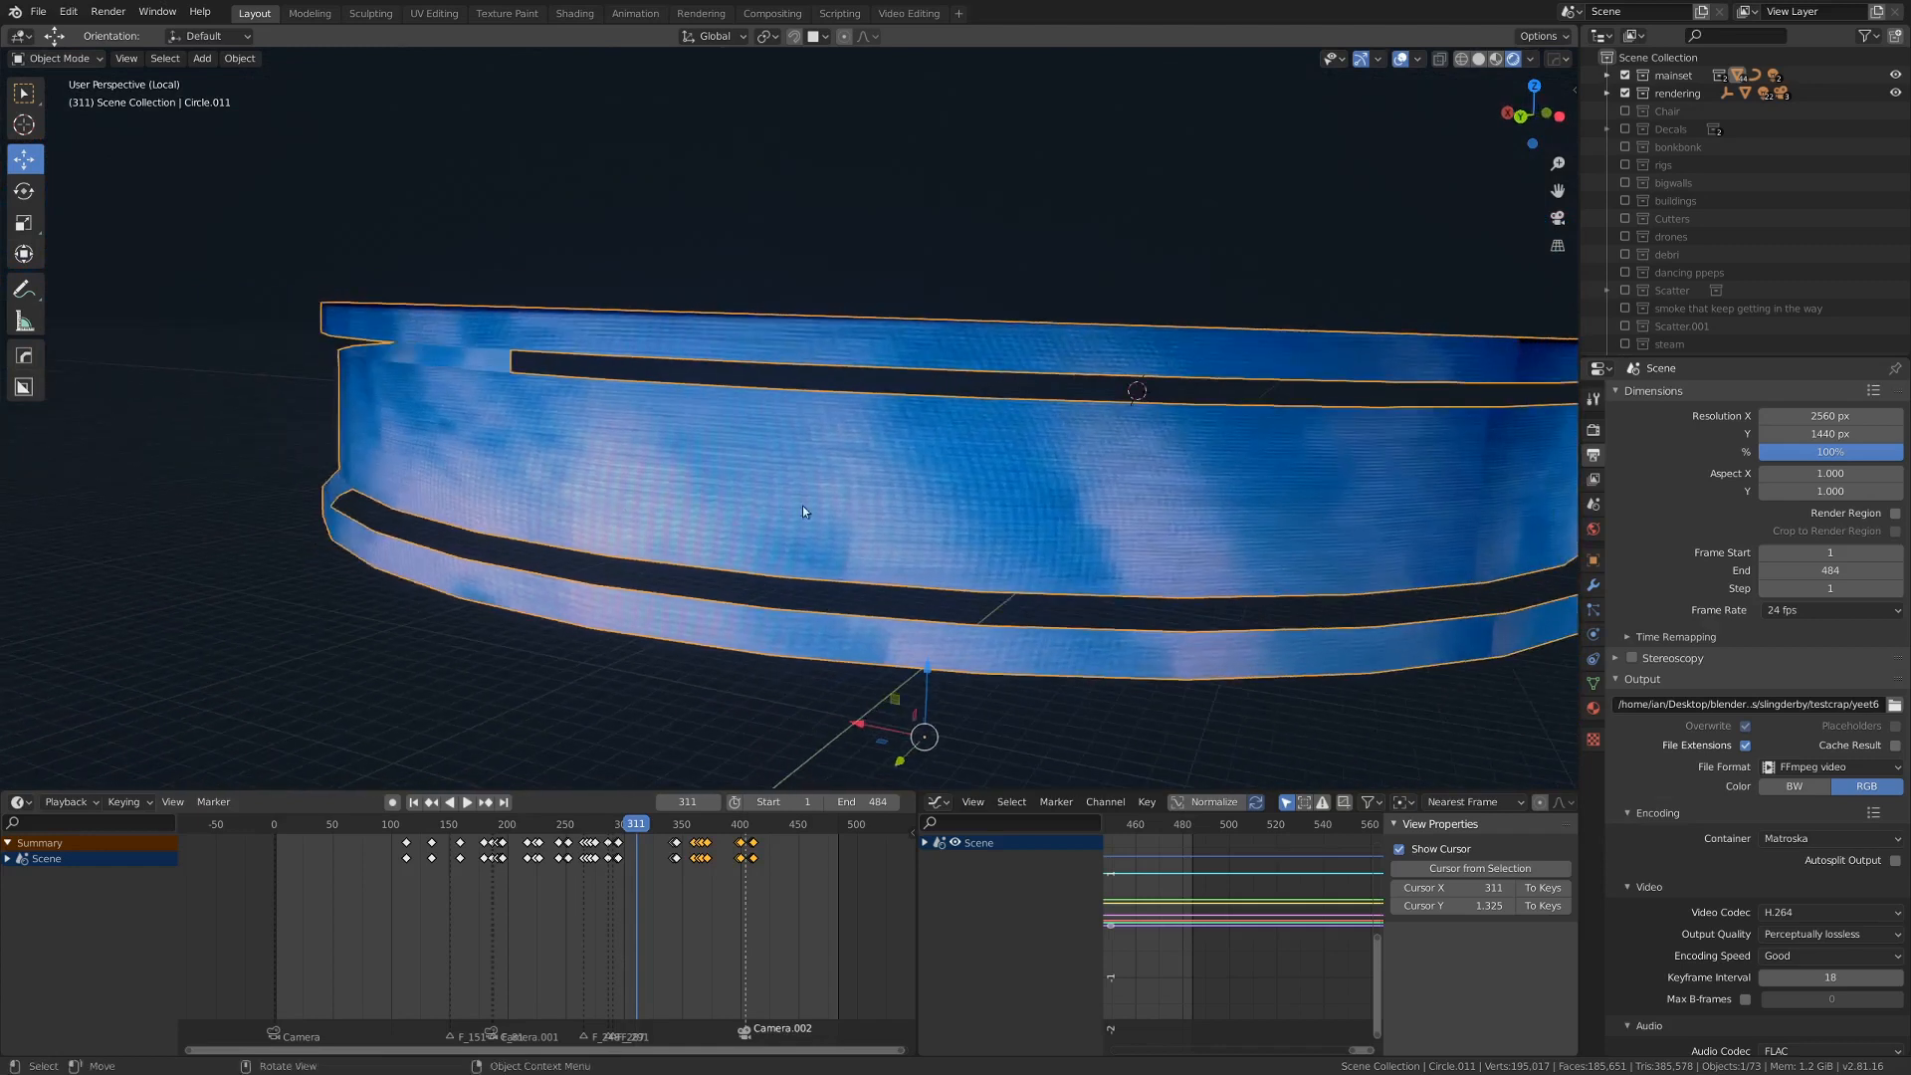
Step: Inspect the curved screen example, then start a new empty General scene
left_click_drag(802, 511, 780, 426)
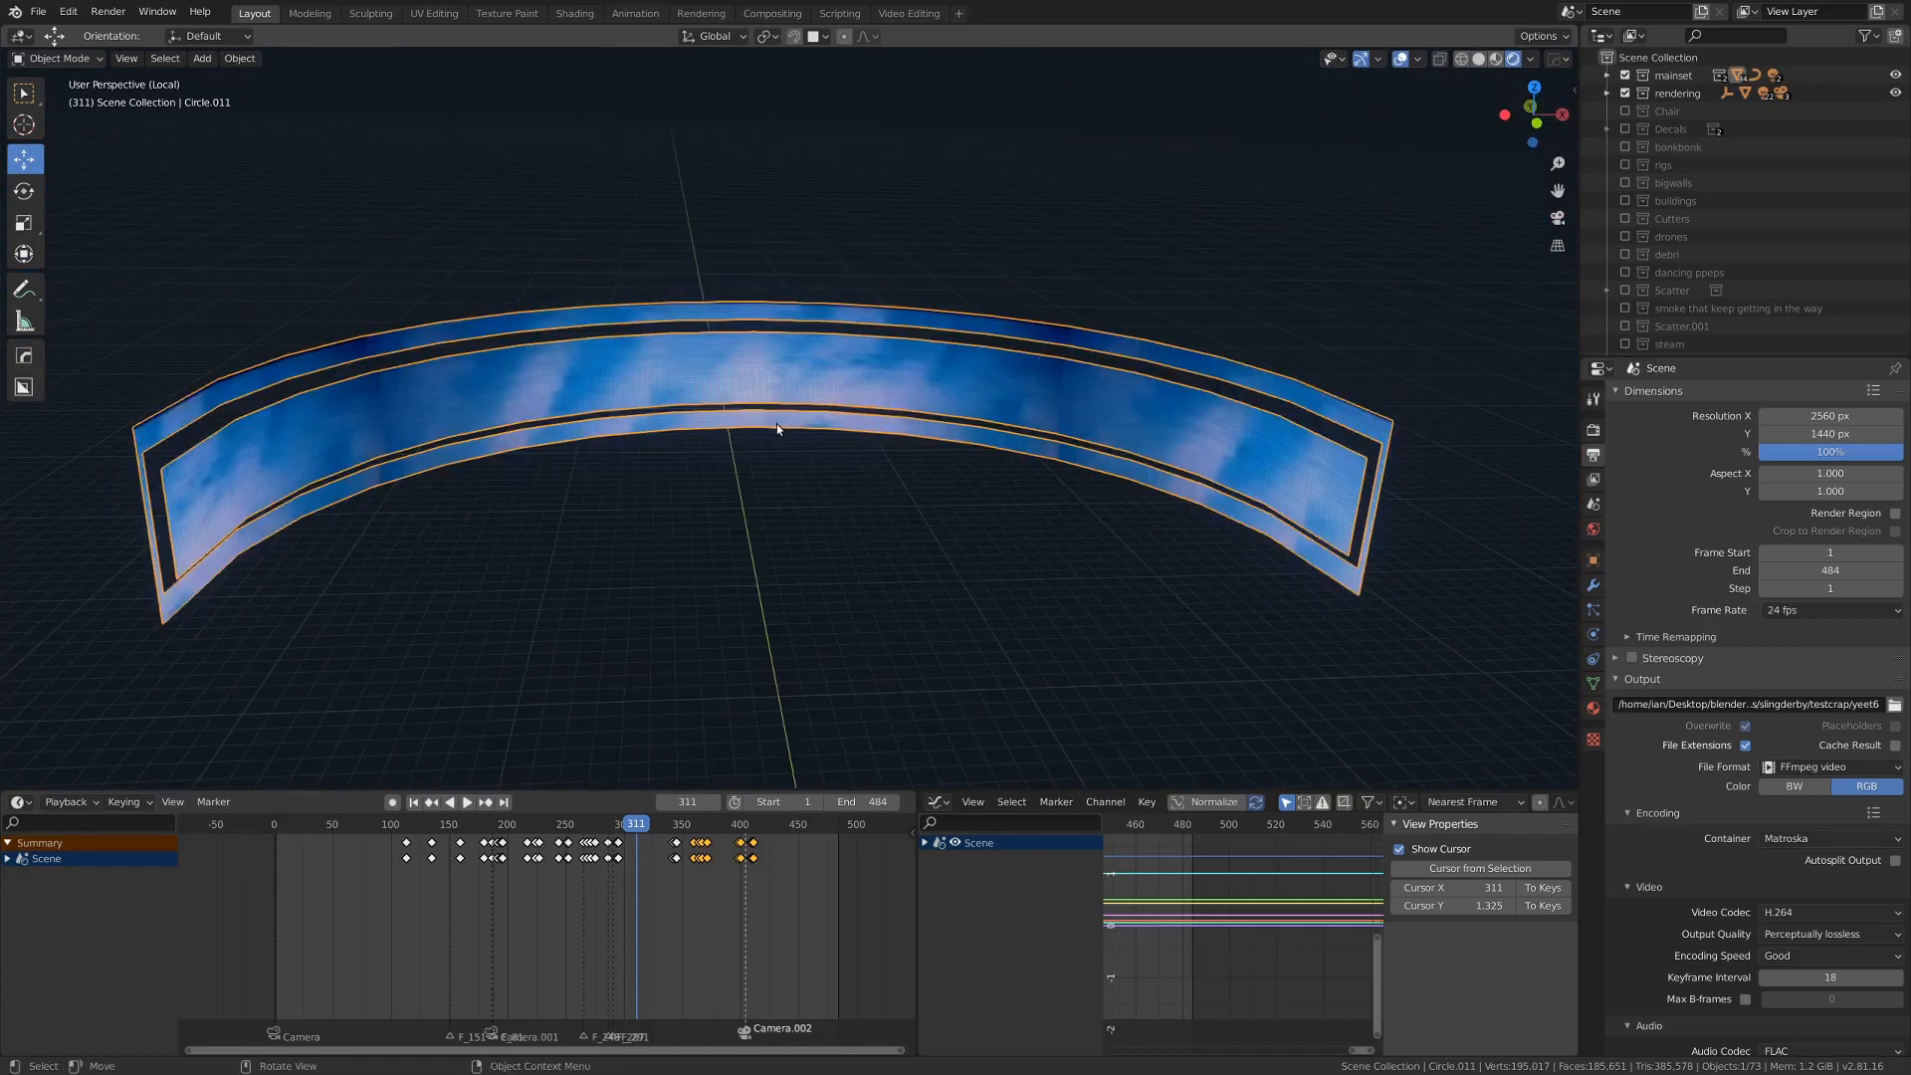
mouse_move(746, 496)
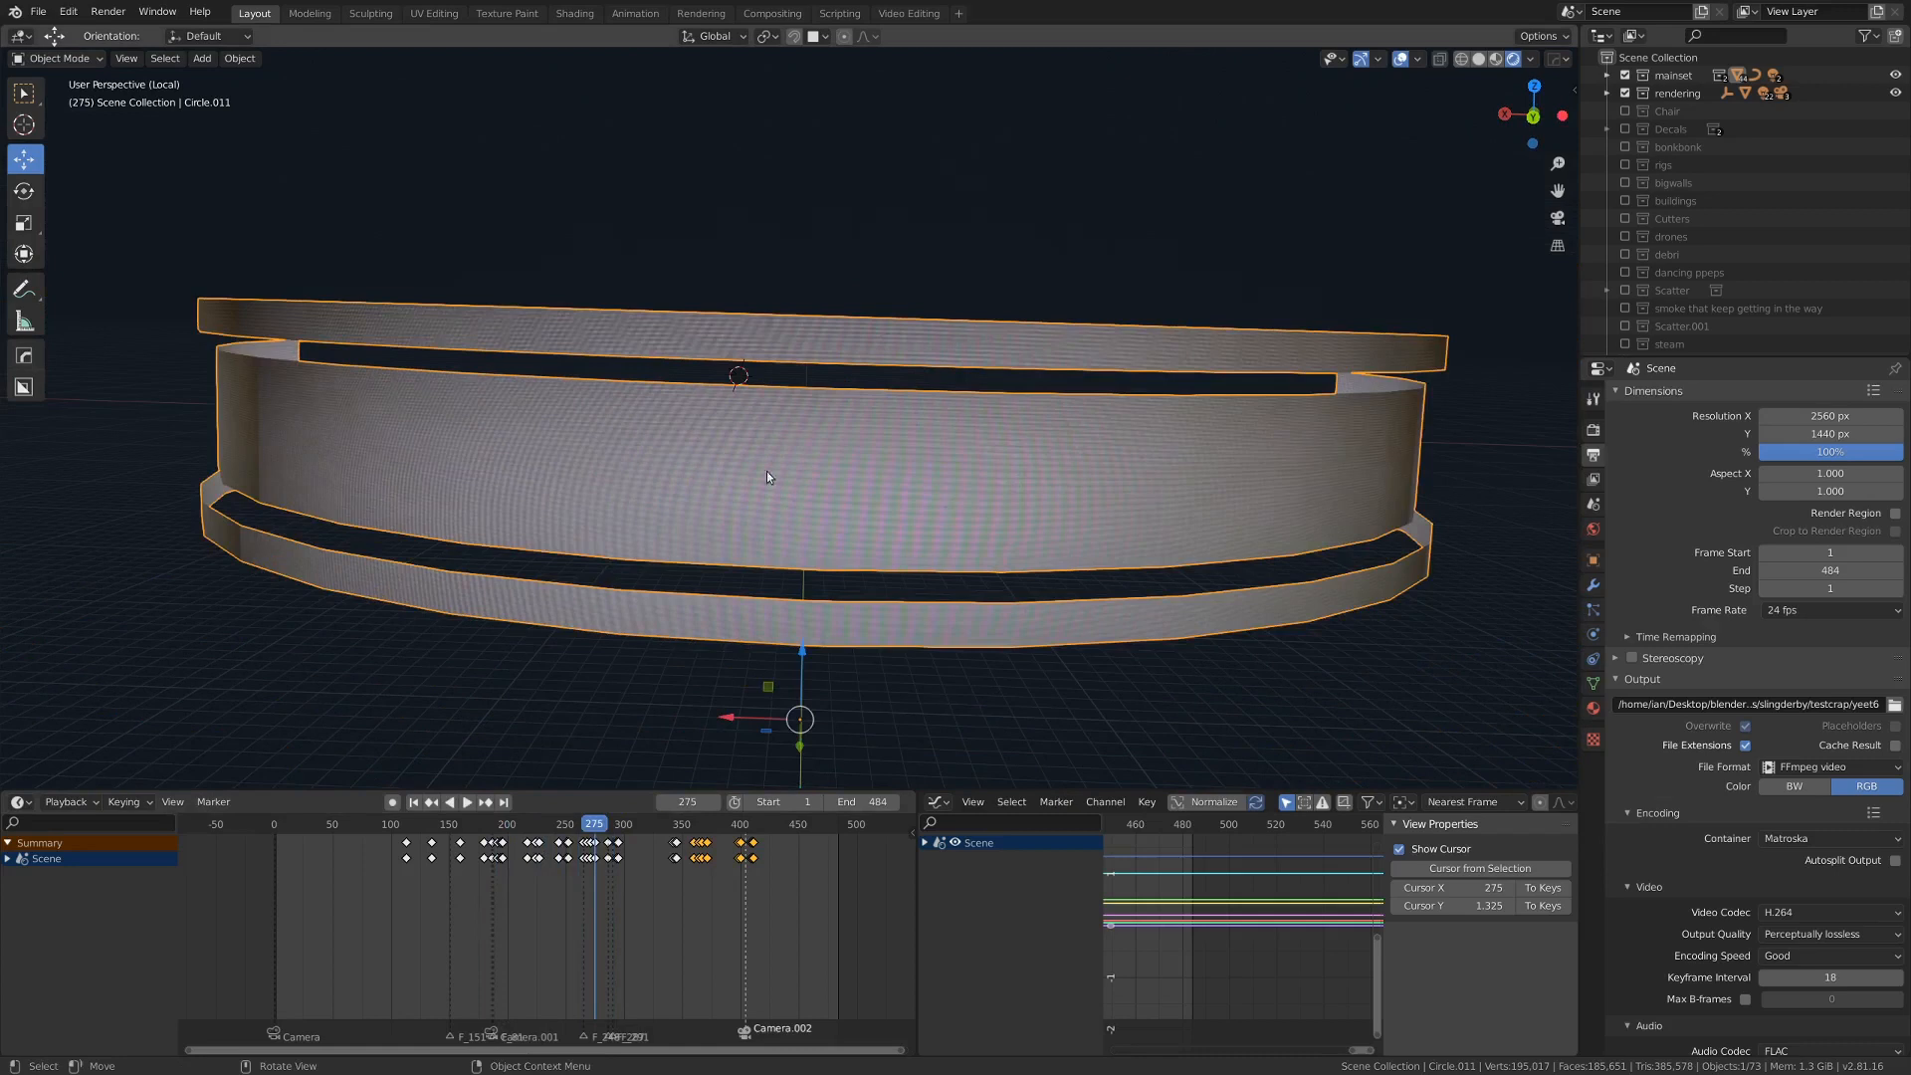
mouse_move(589, 900)
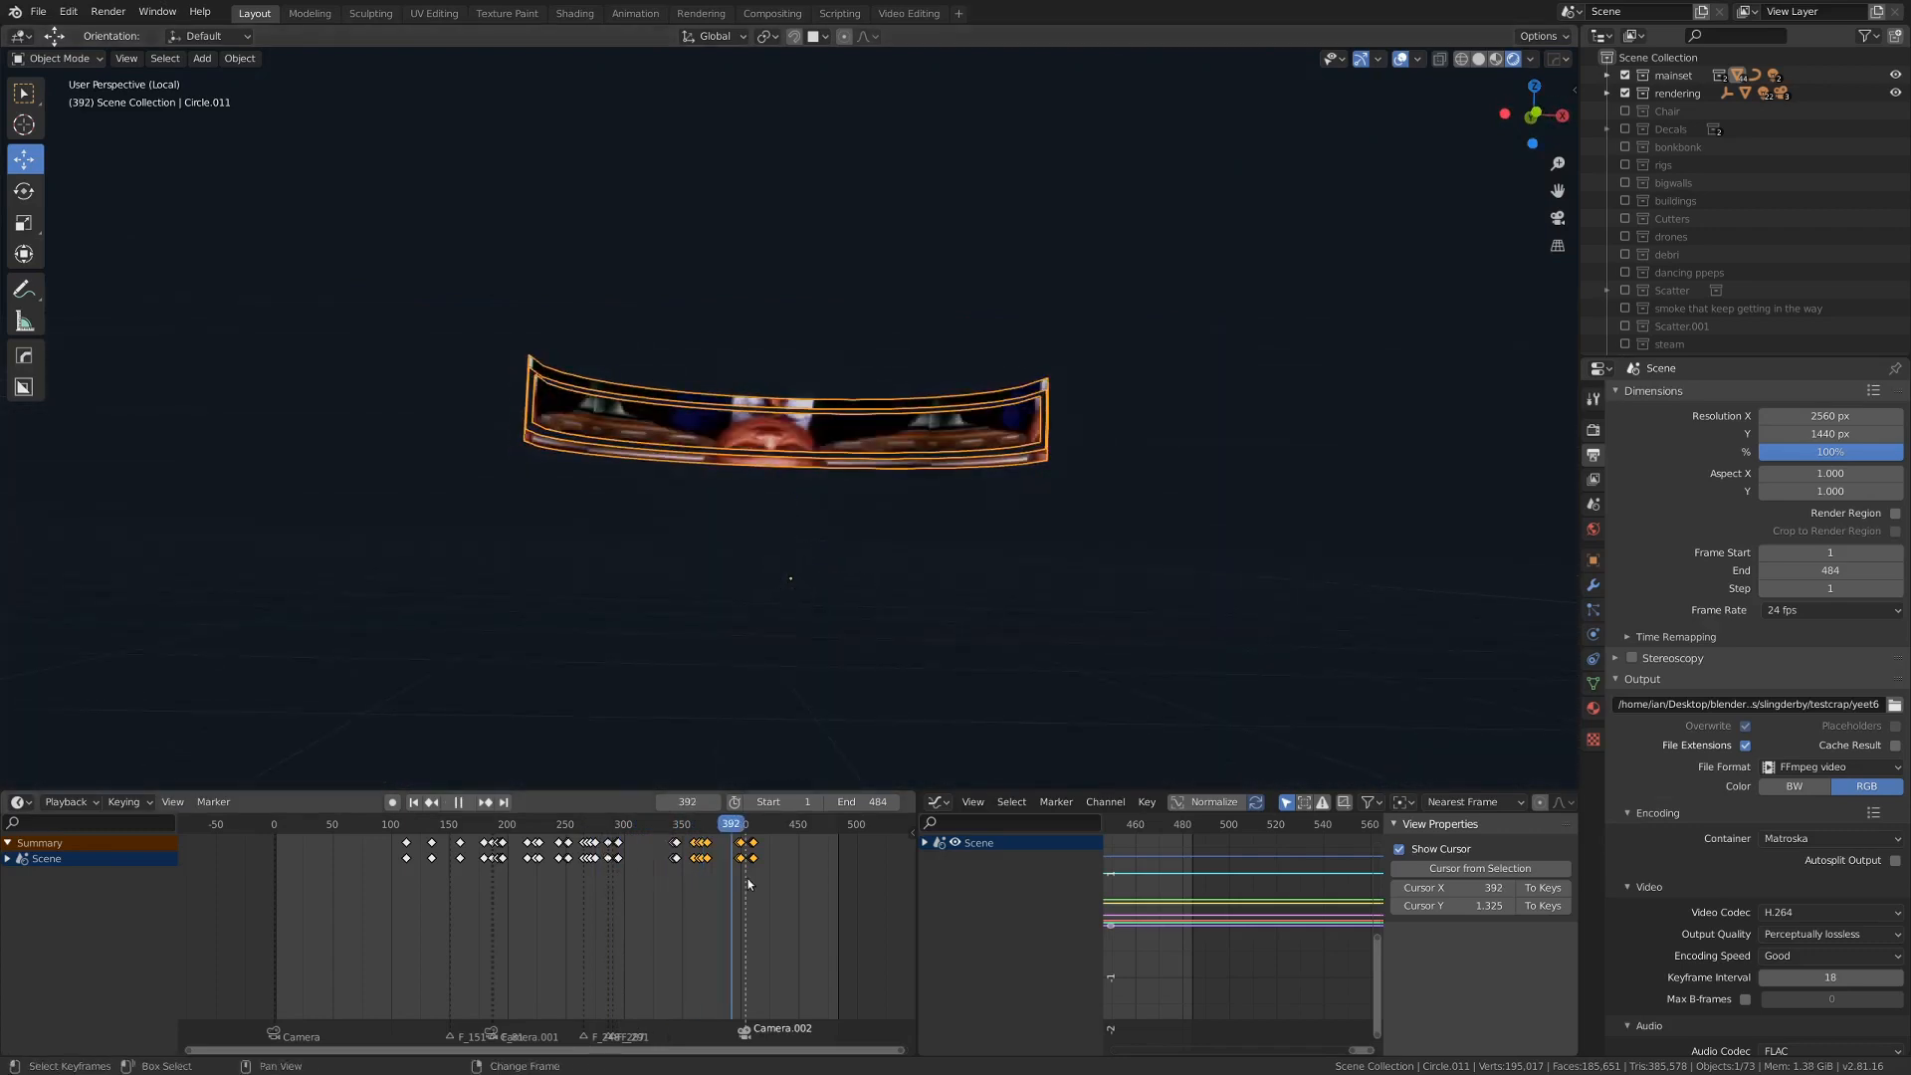
left_click(713, 824)
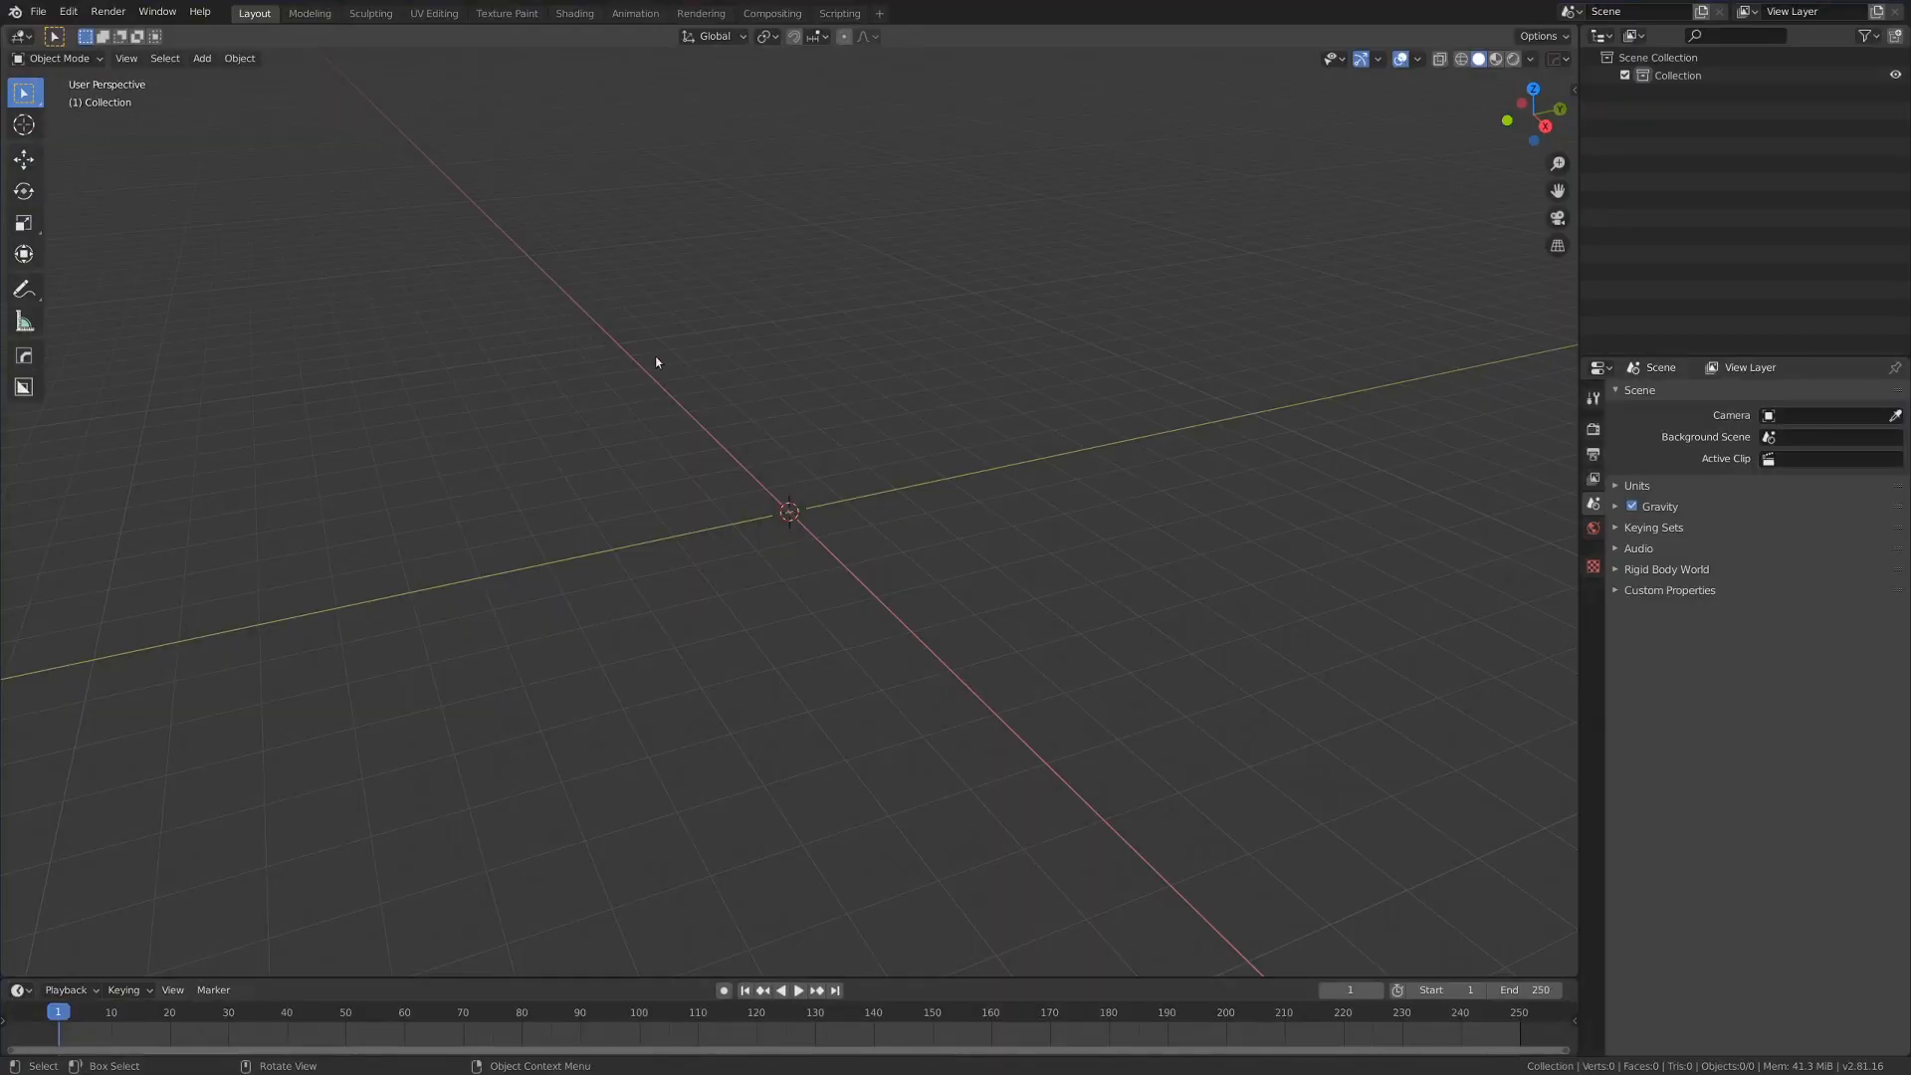
Step: Add a Plane mesh and switch to the UV Editing workspace
left_click_drag(655, 362, 860, 362)
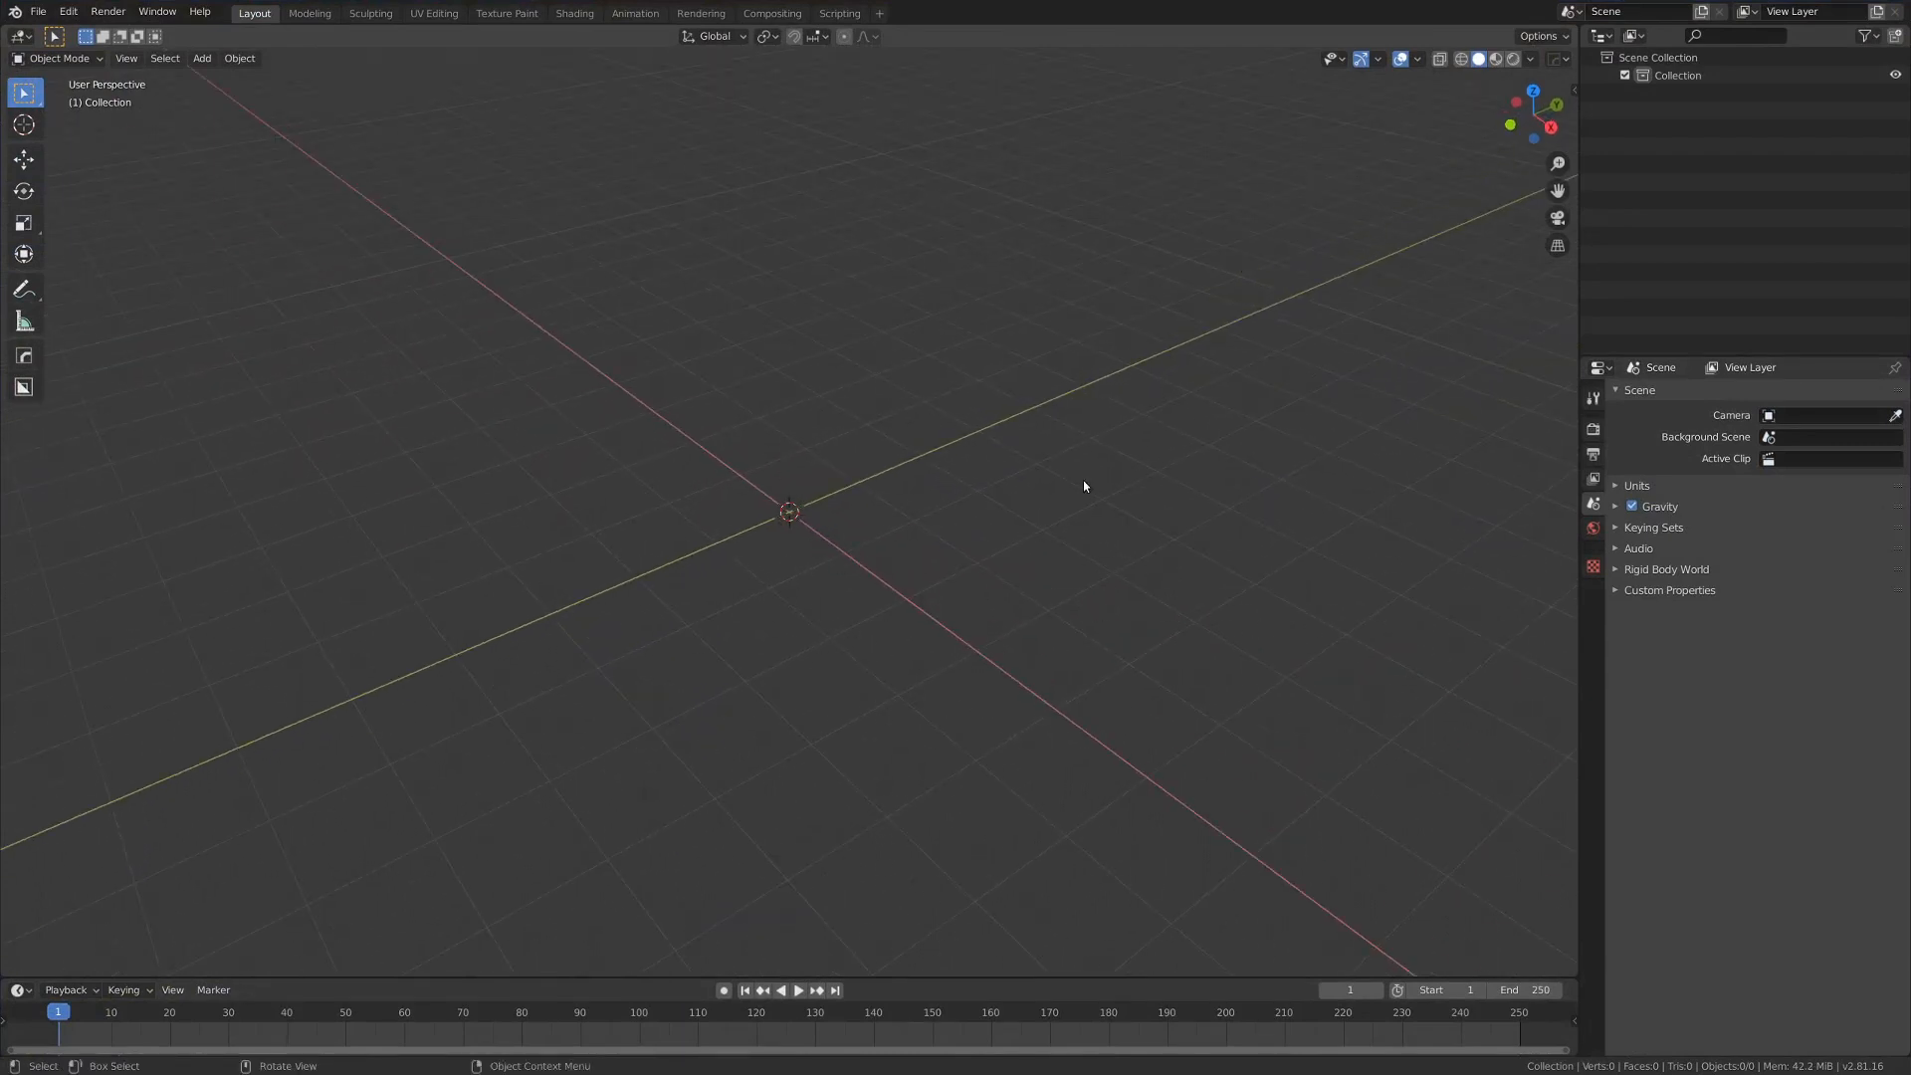
left_click(201, 58)
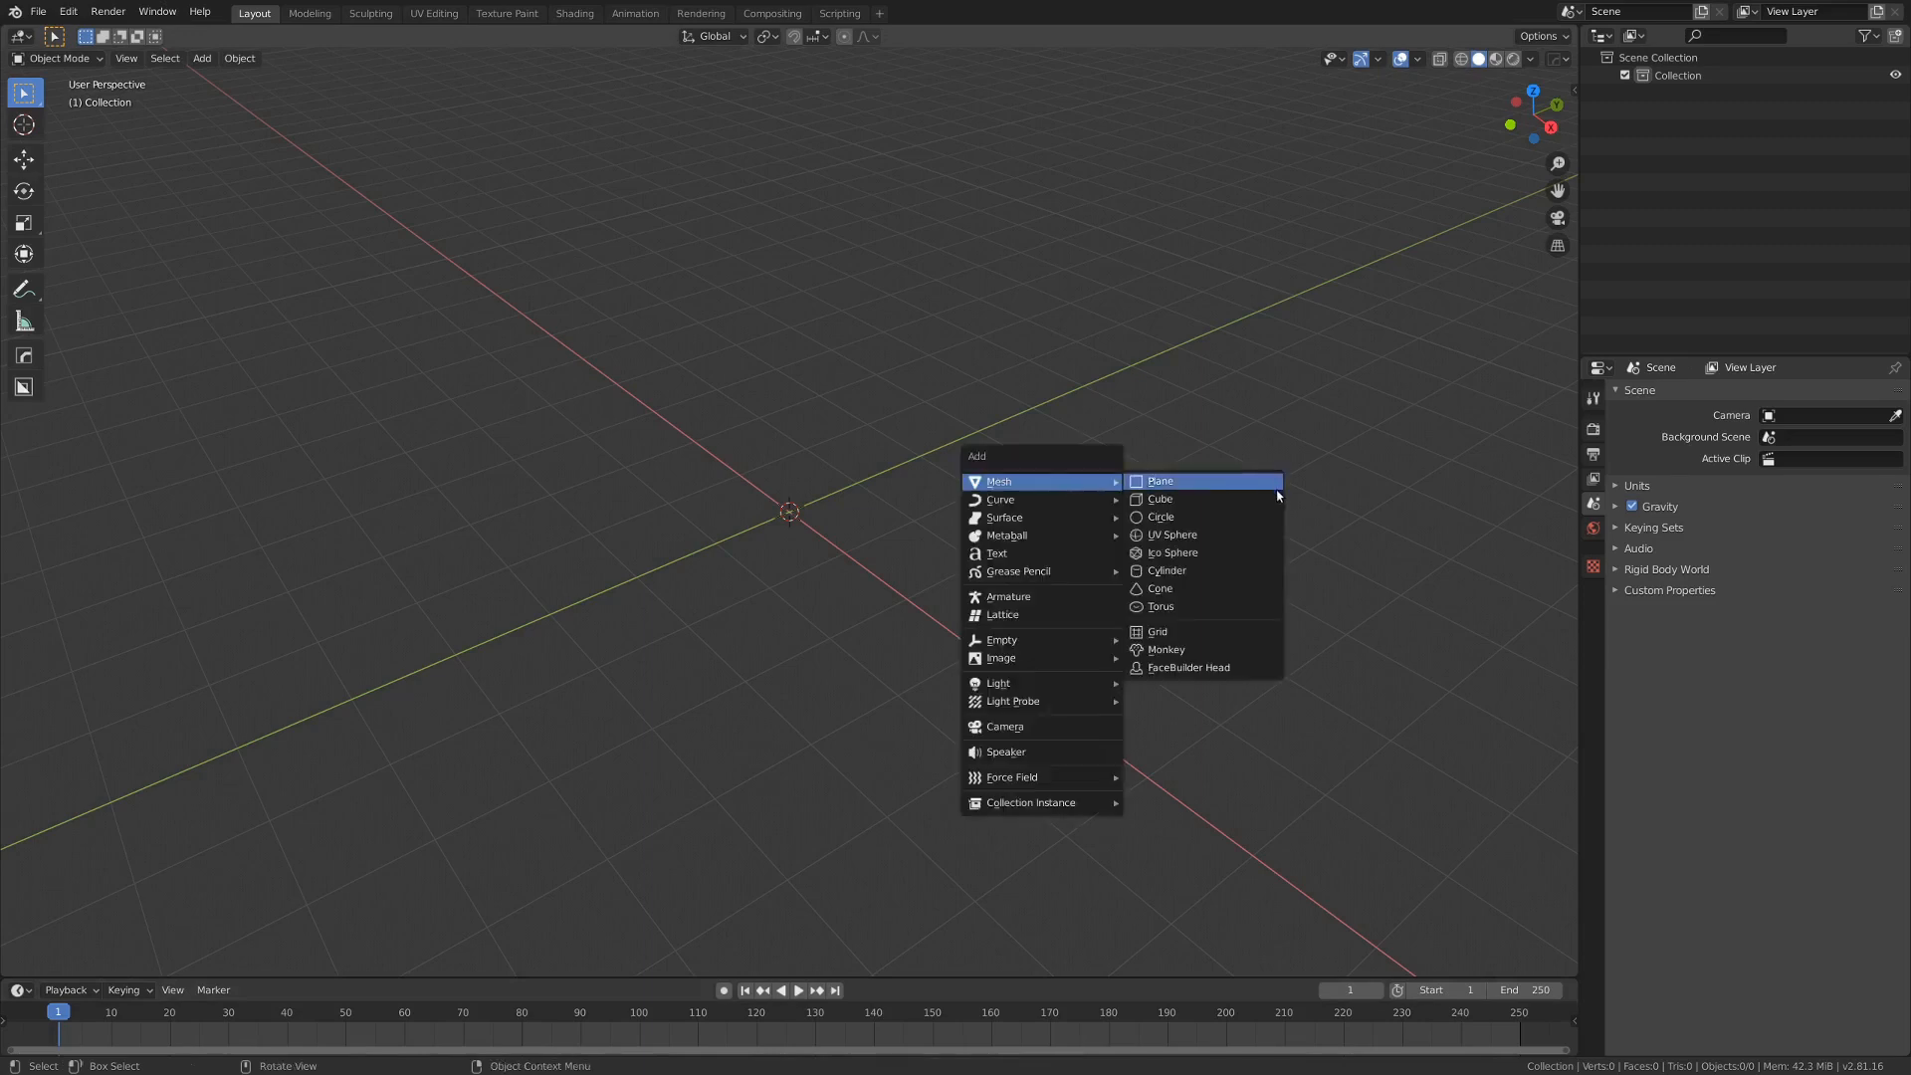
left_click(1158, 480)
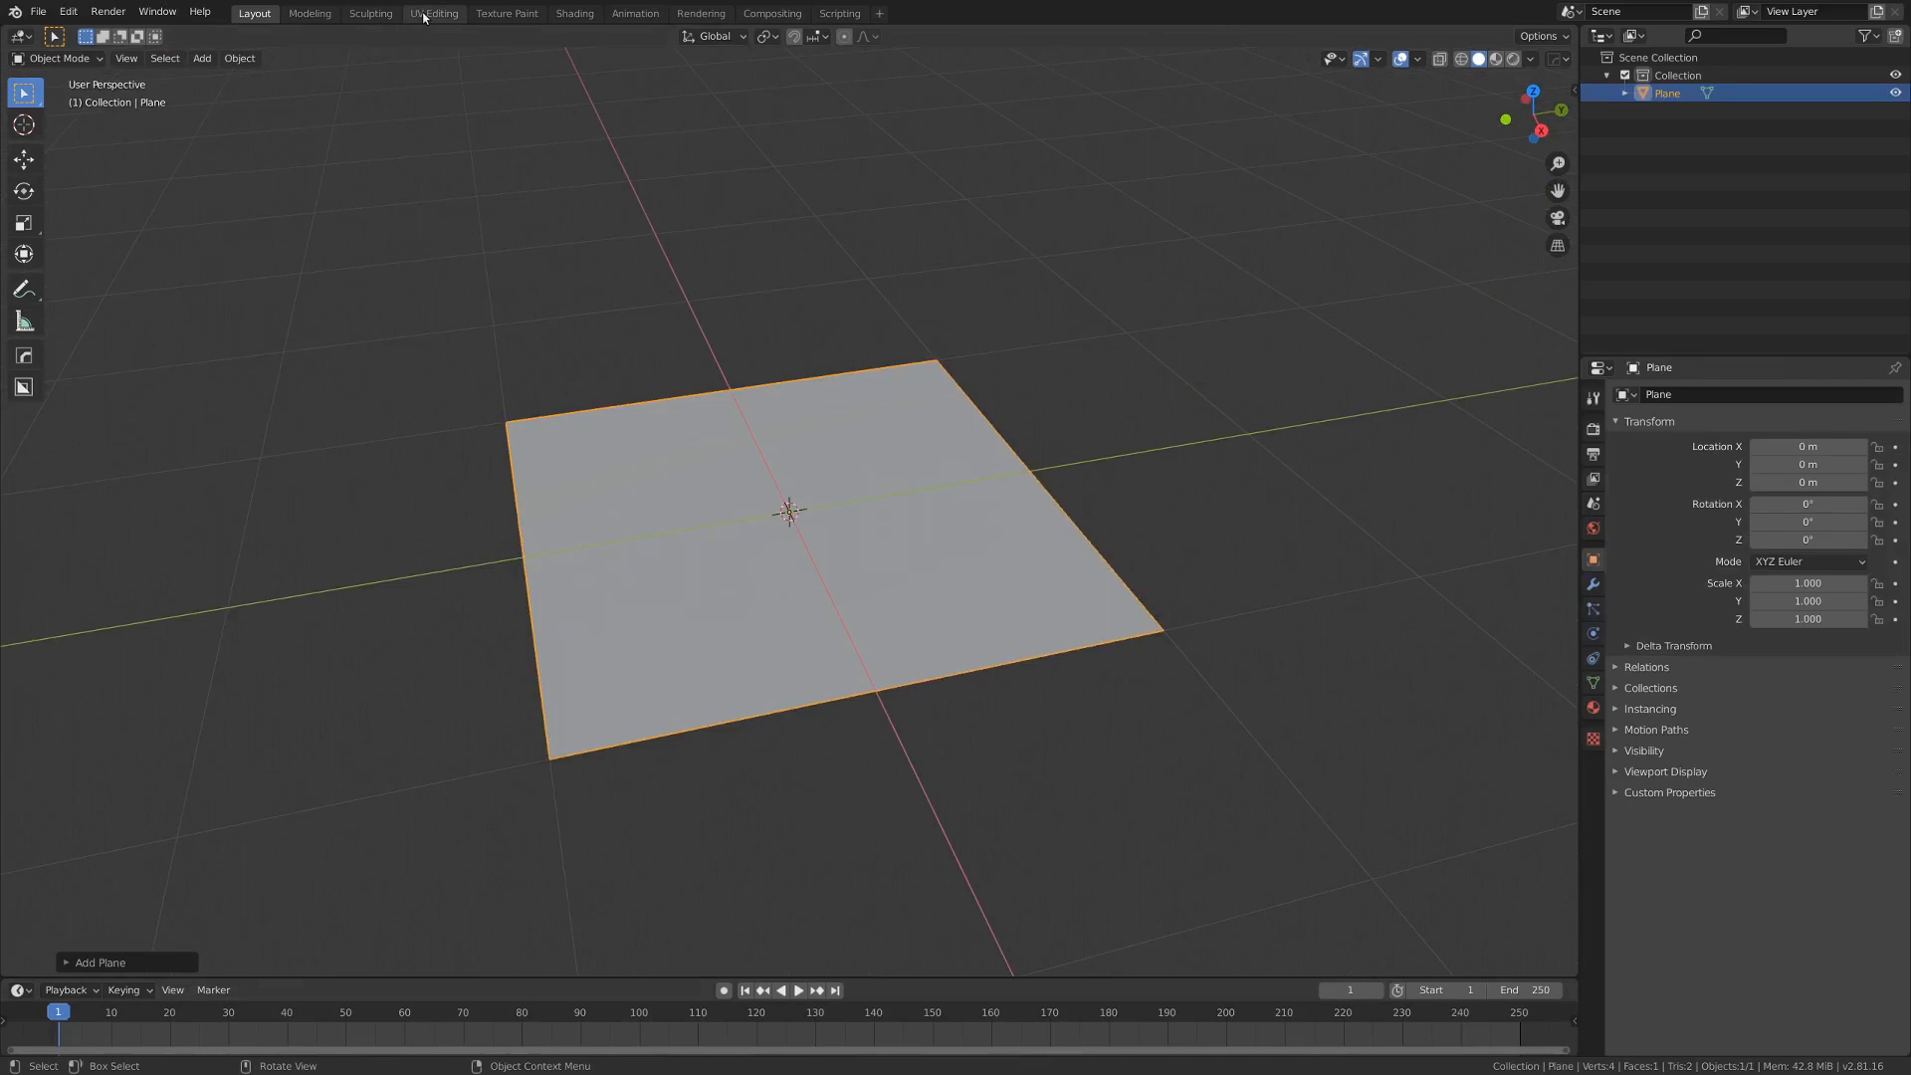
left_click(434, 14)
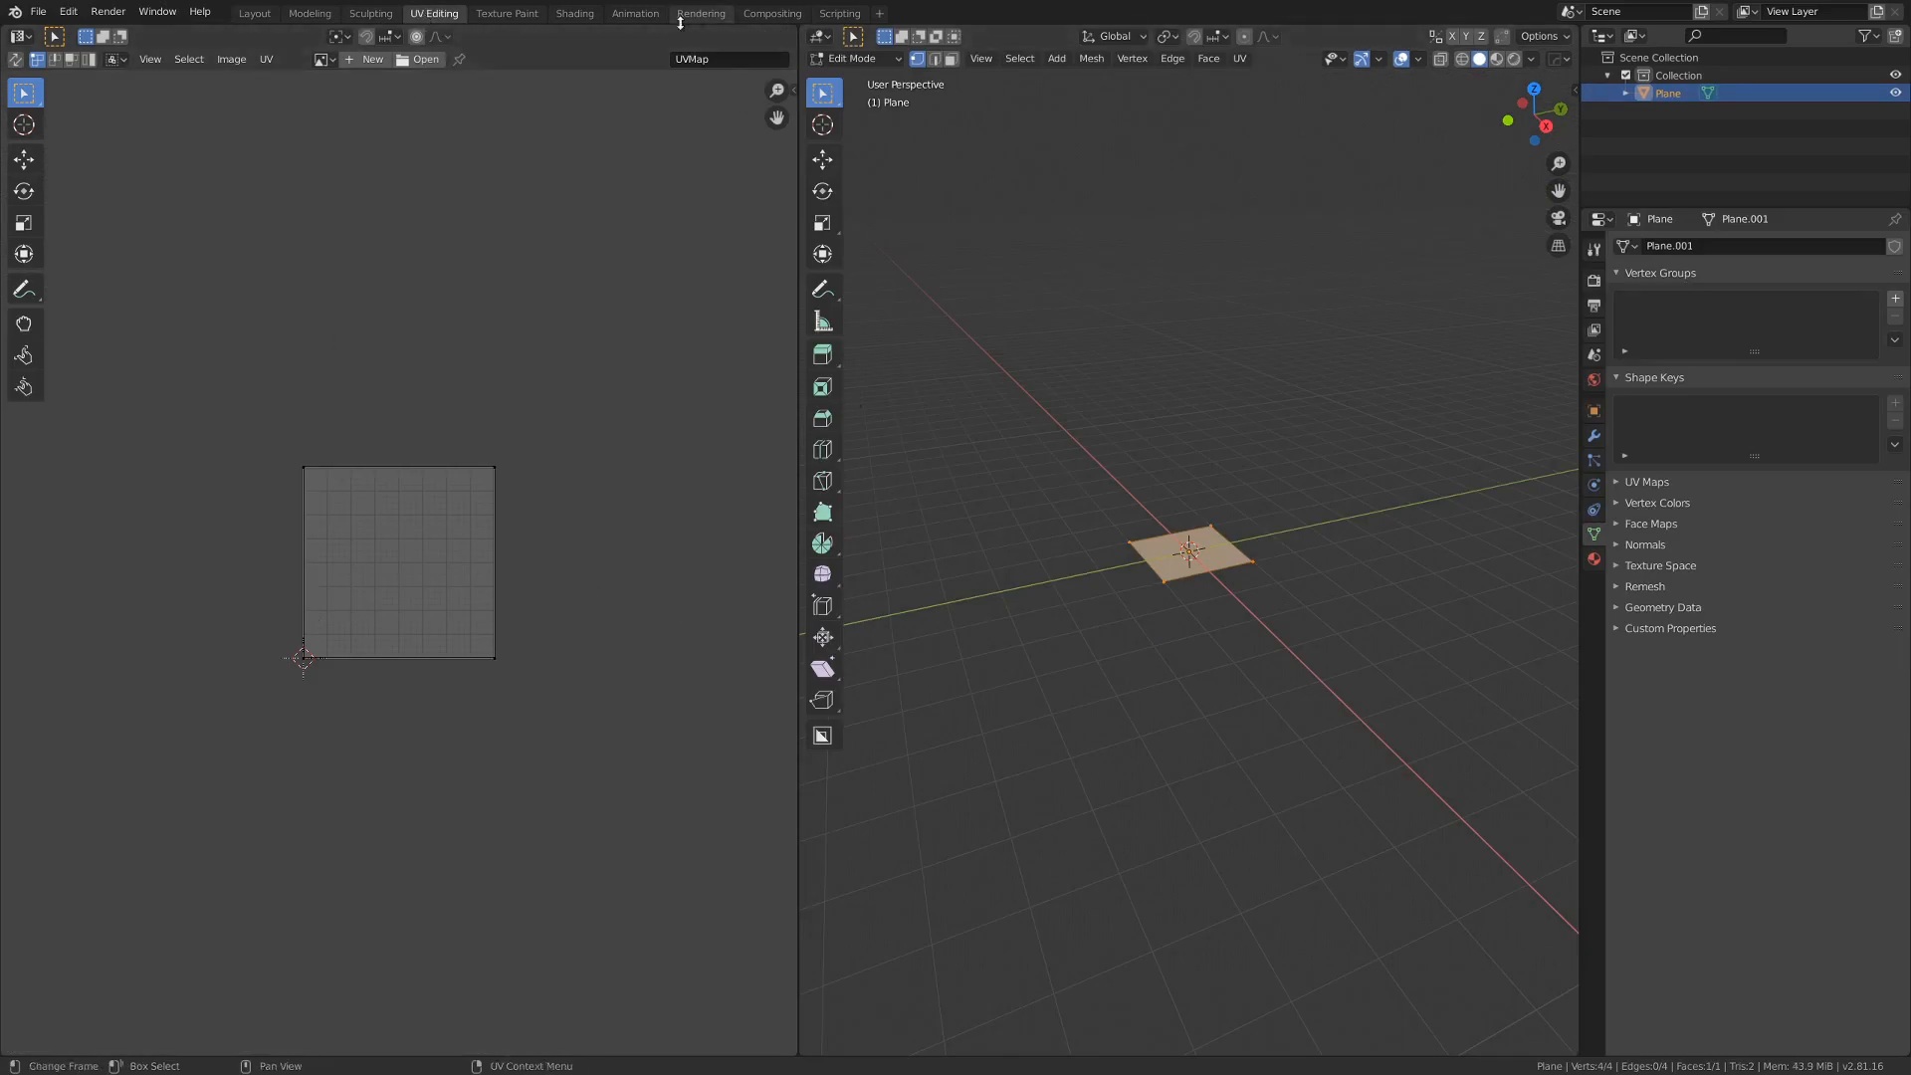
Step: Move to the Shading workspace to build the plane's material
left_click(574, 14)
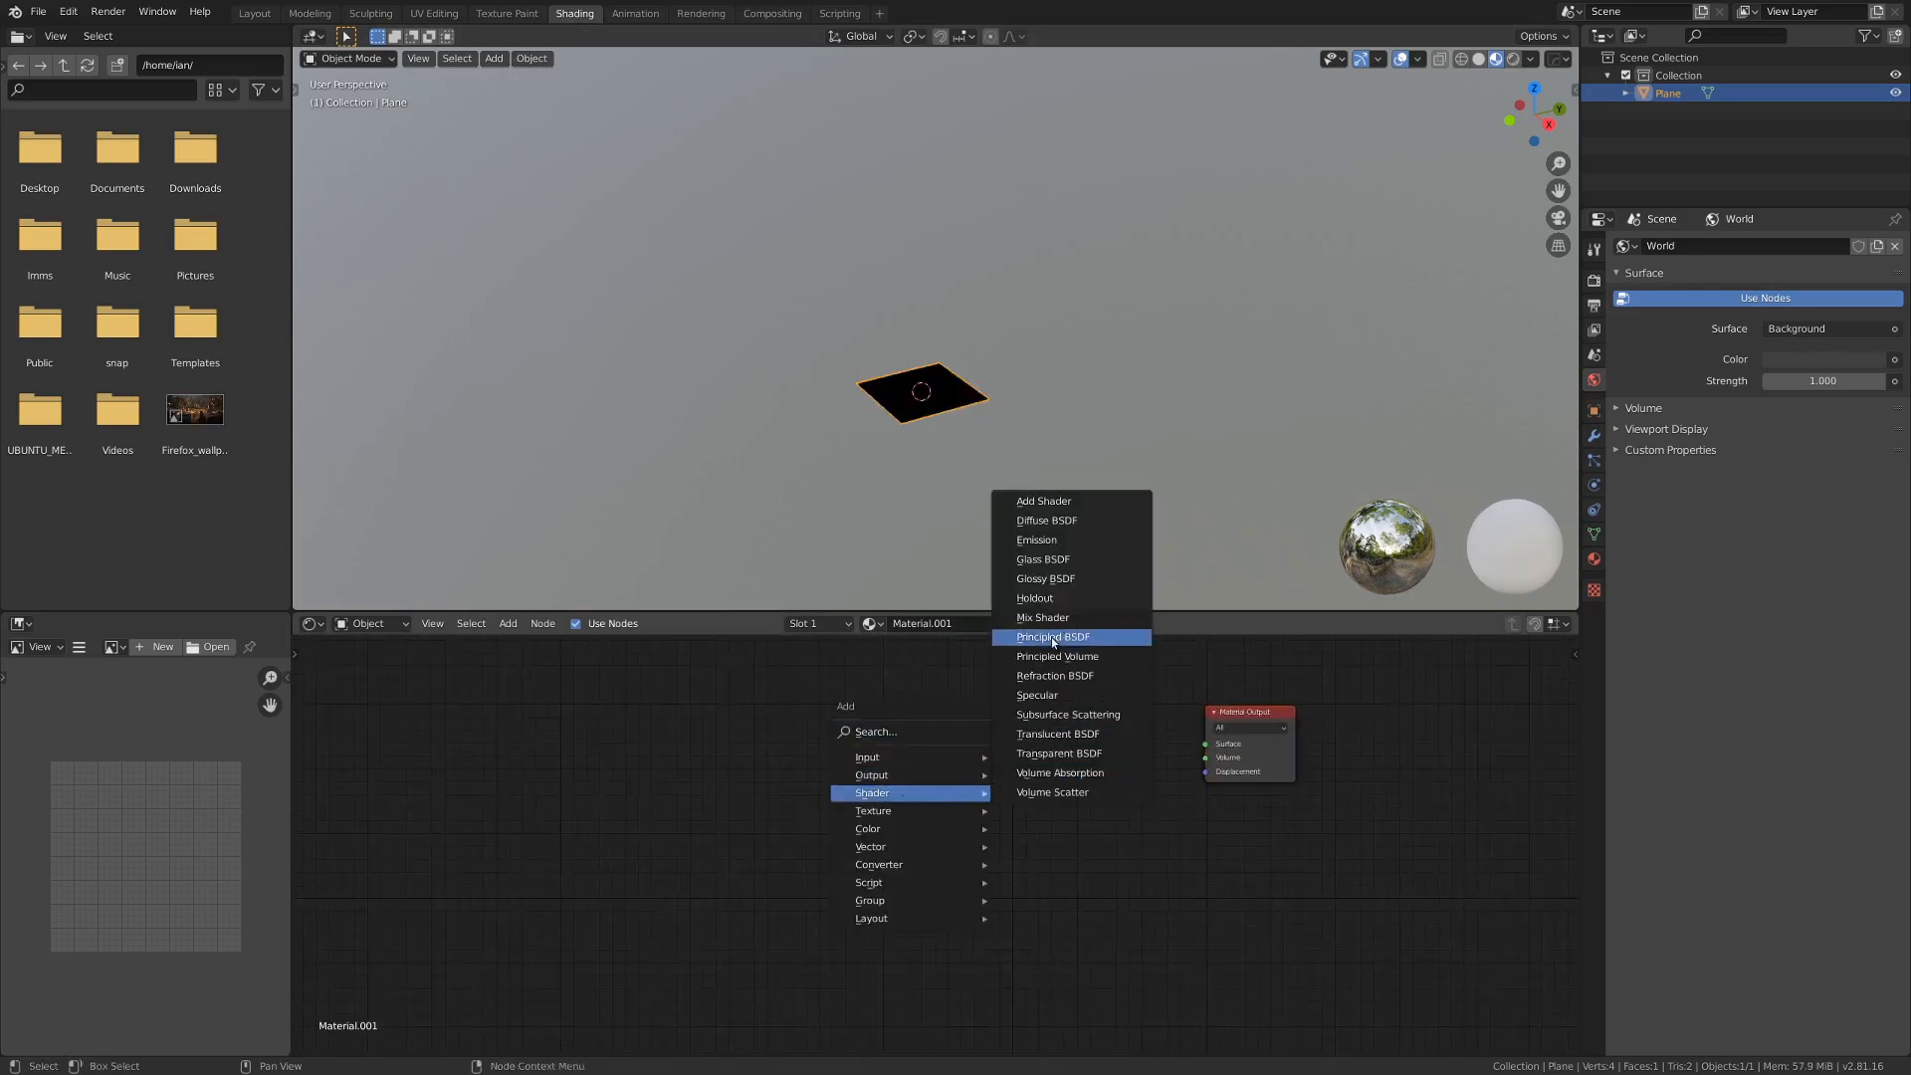
Step: Add Emission and Image Texture nodes and browse for the screenclip frames
left_click(1051, 637)
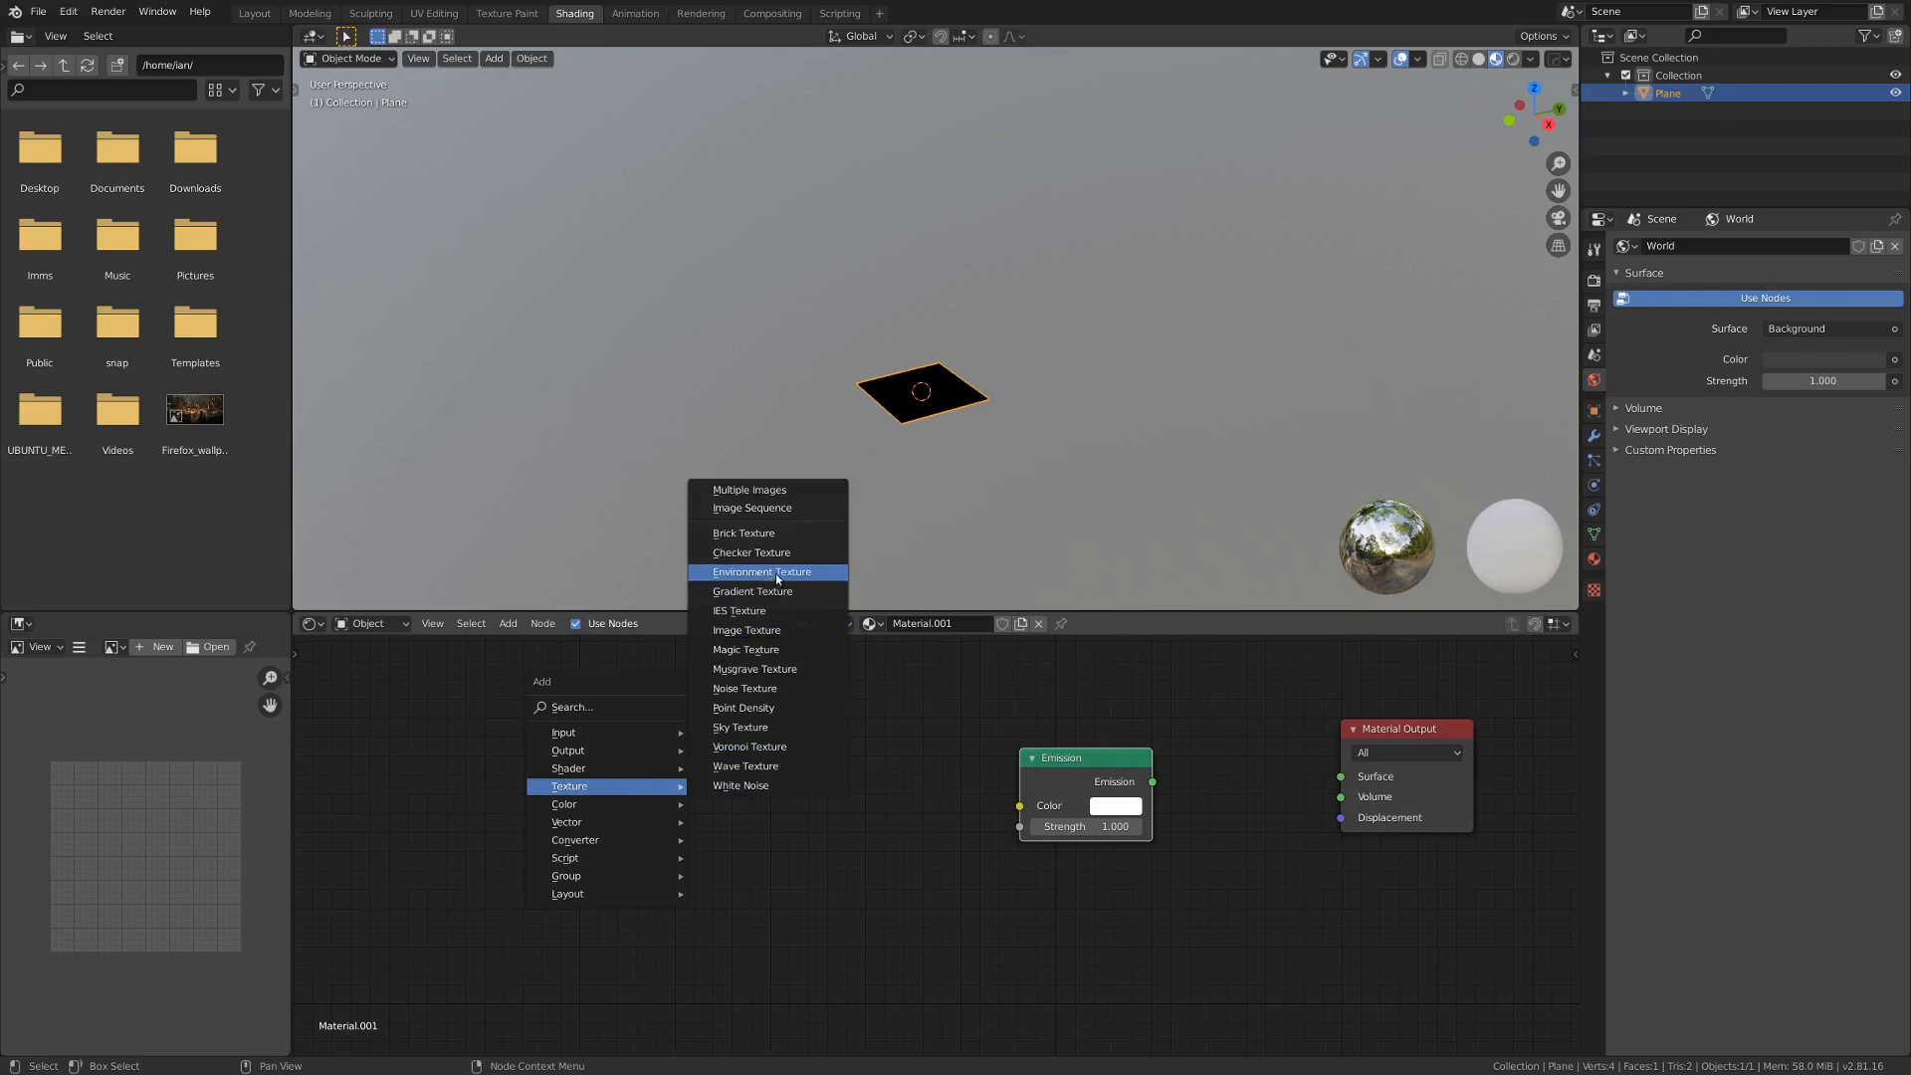
left_click(745, 631)
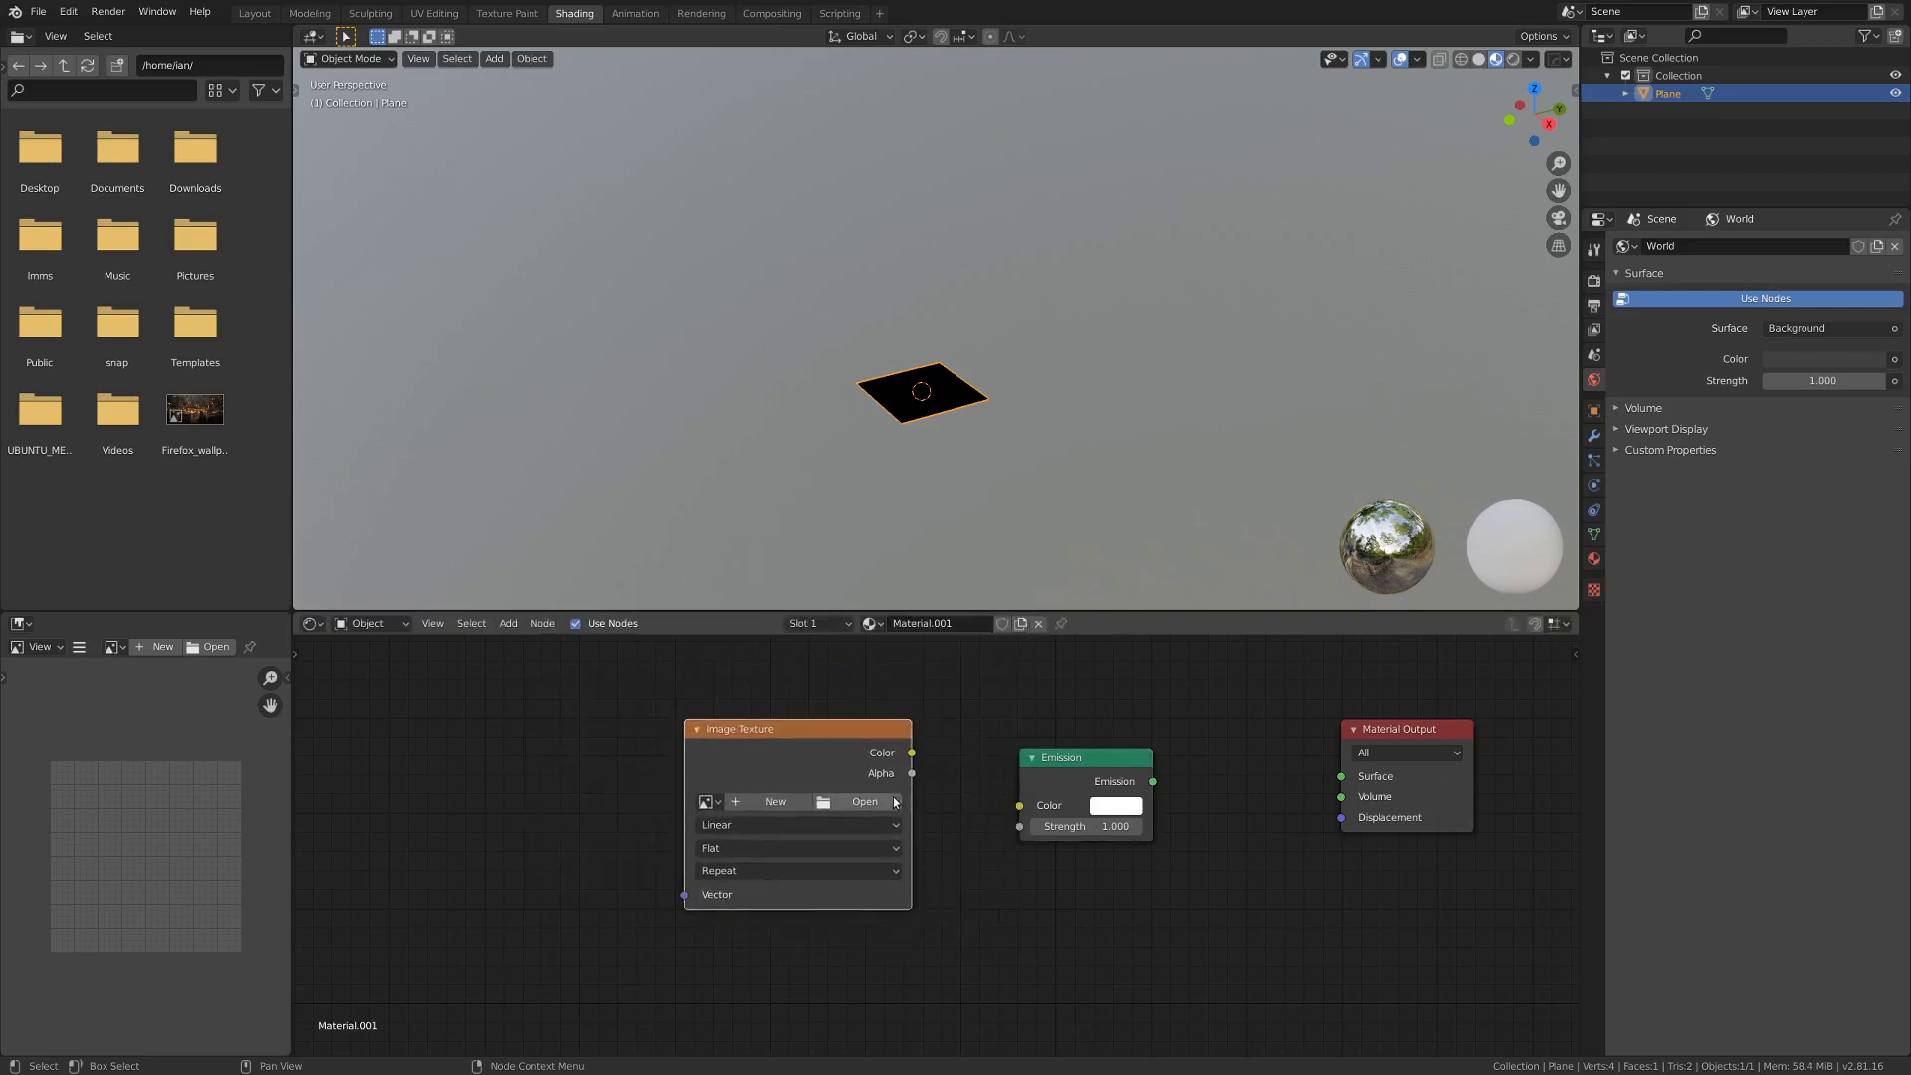
left_click(864, 801)
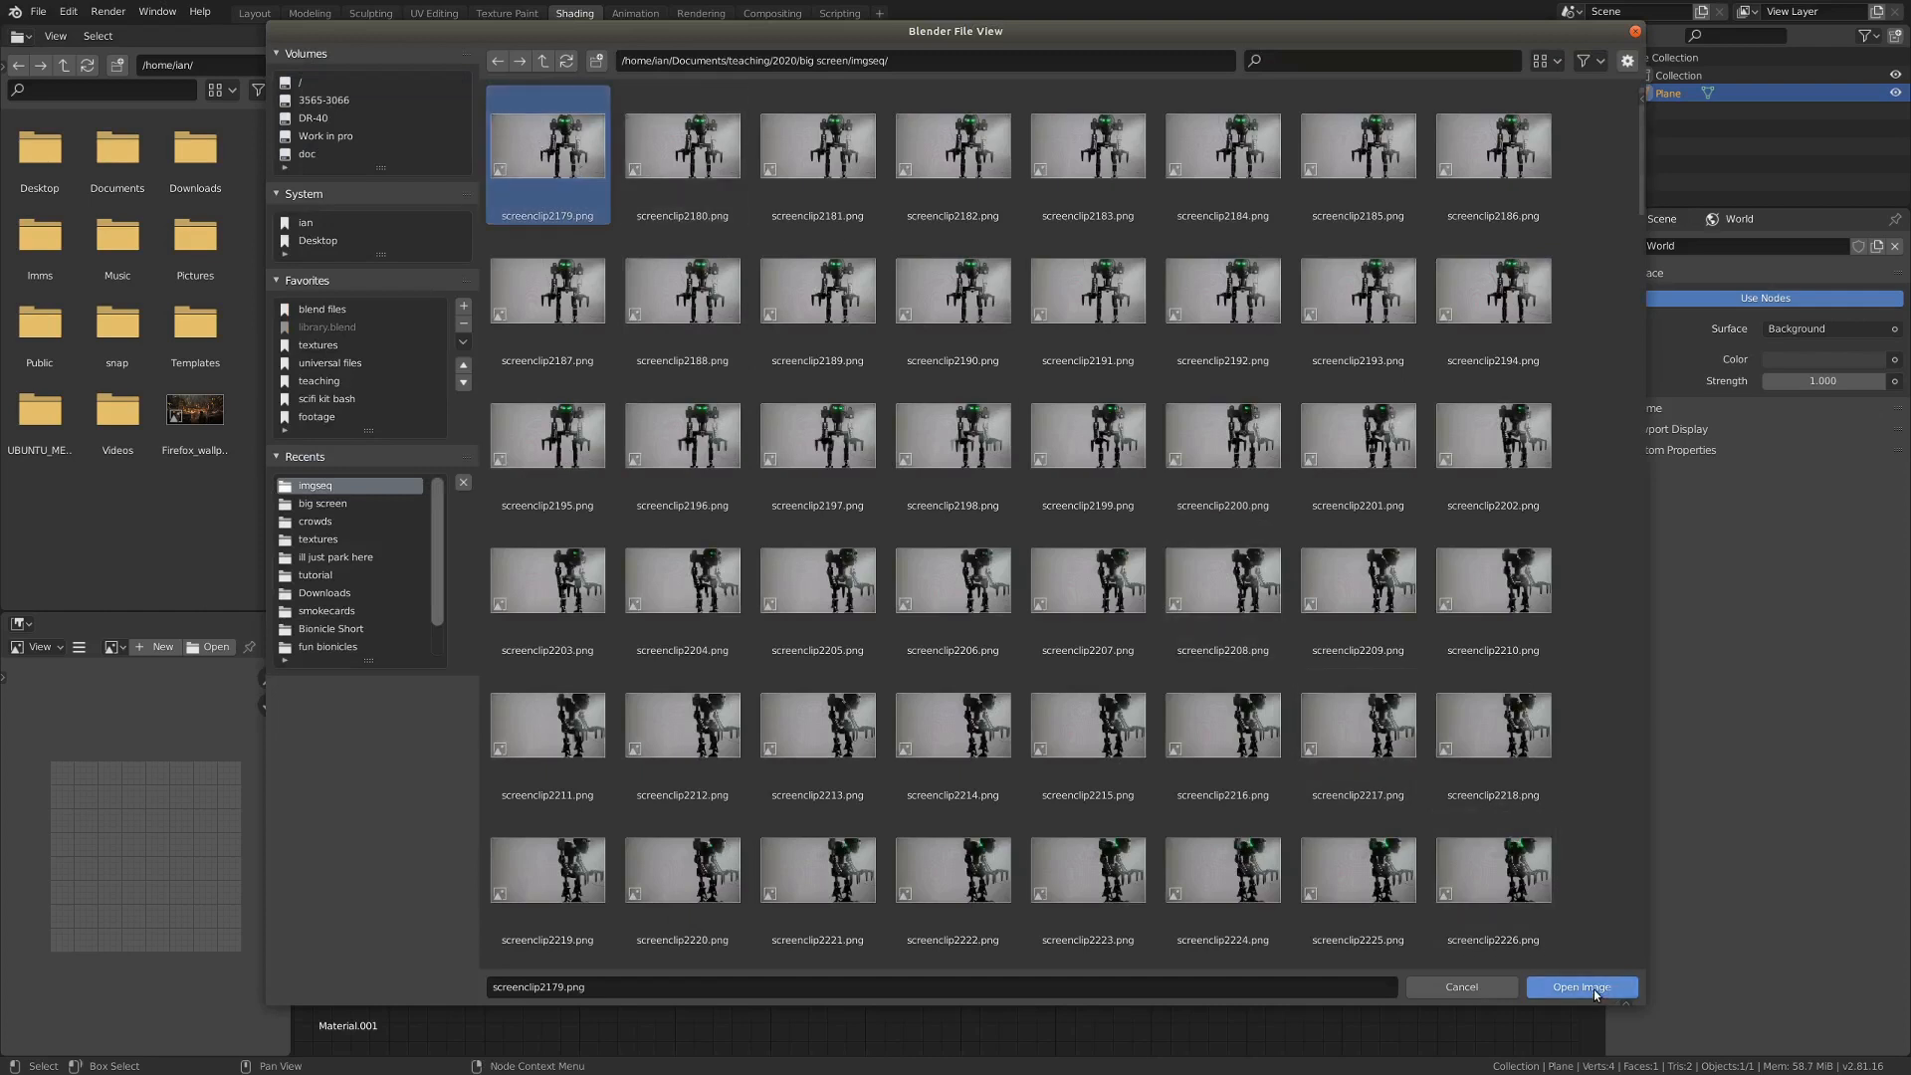
Step: Load screenclip2179.png and set its source to Image Sequence
left_click(1581, 988)
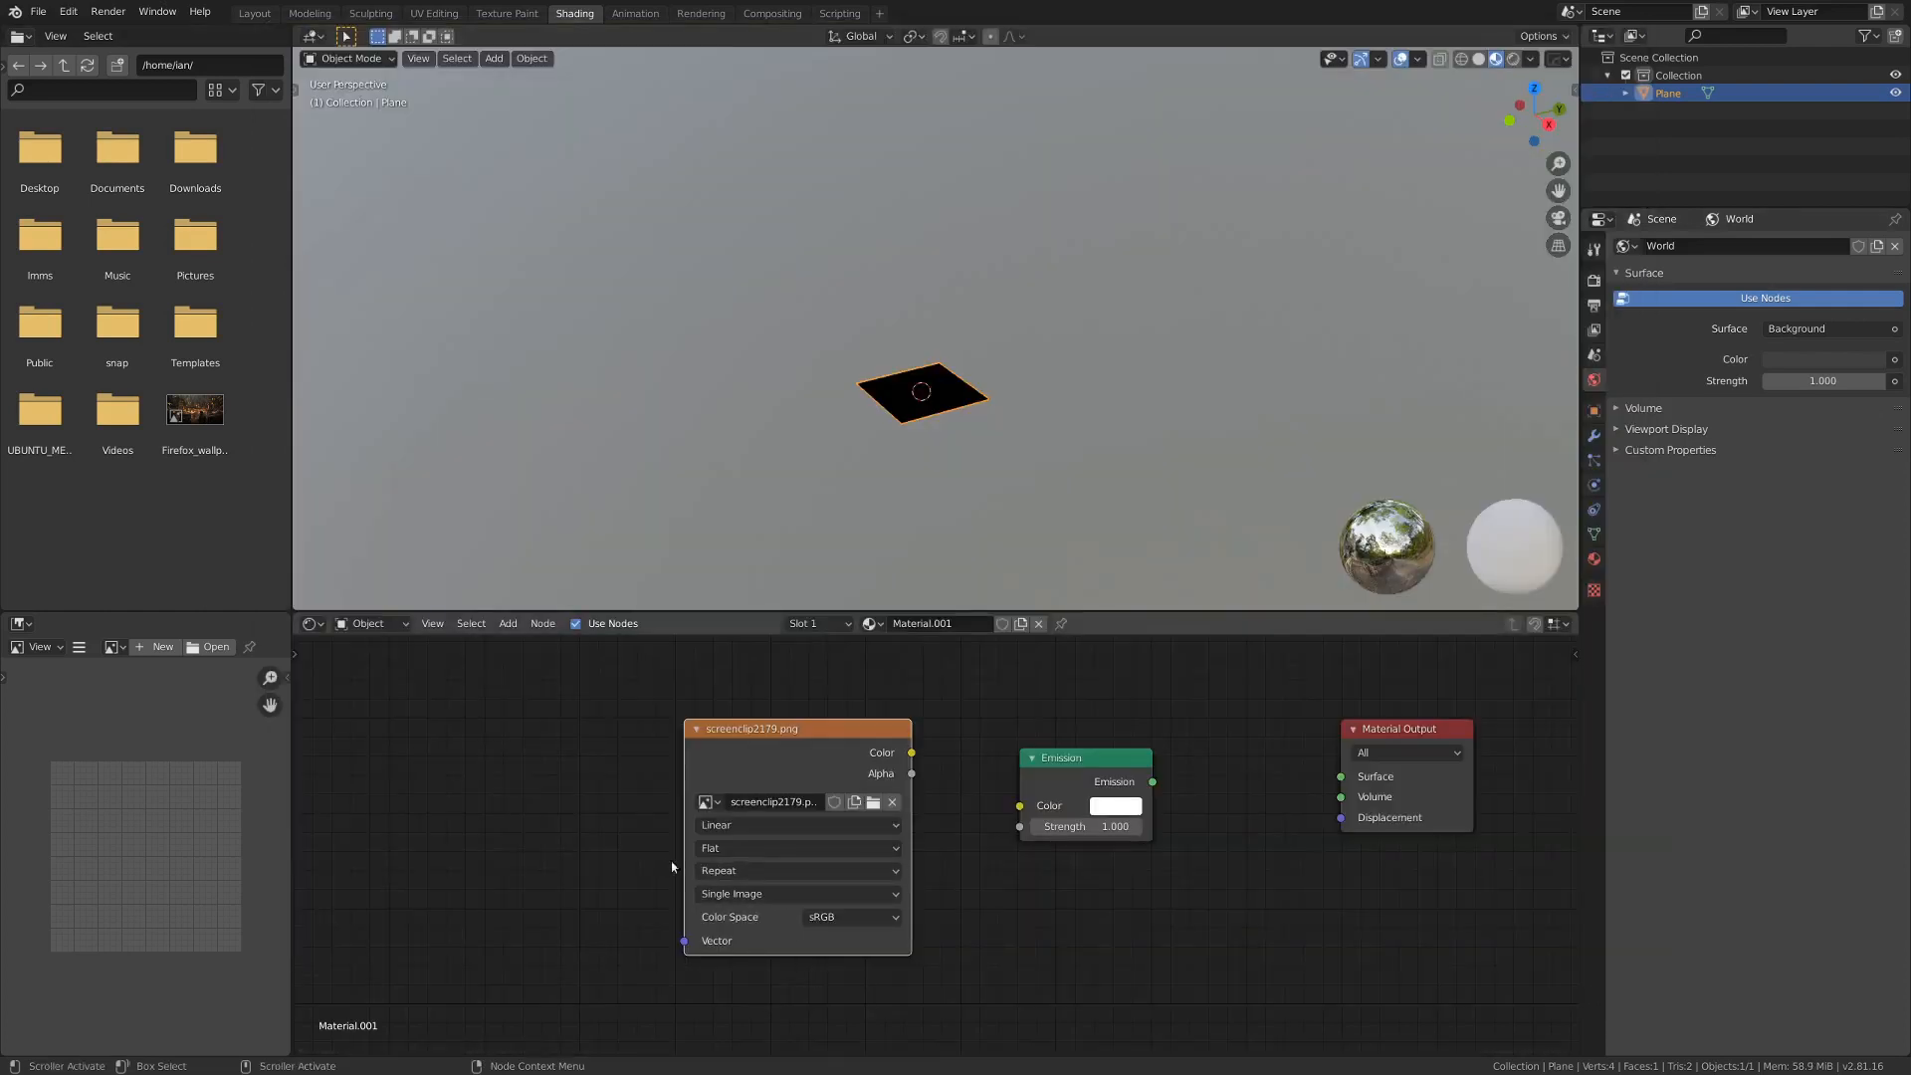
left_click(798, 894)
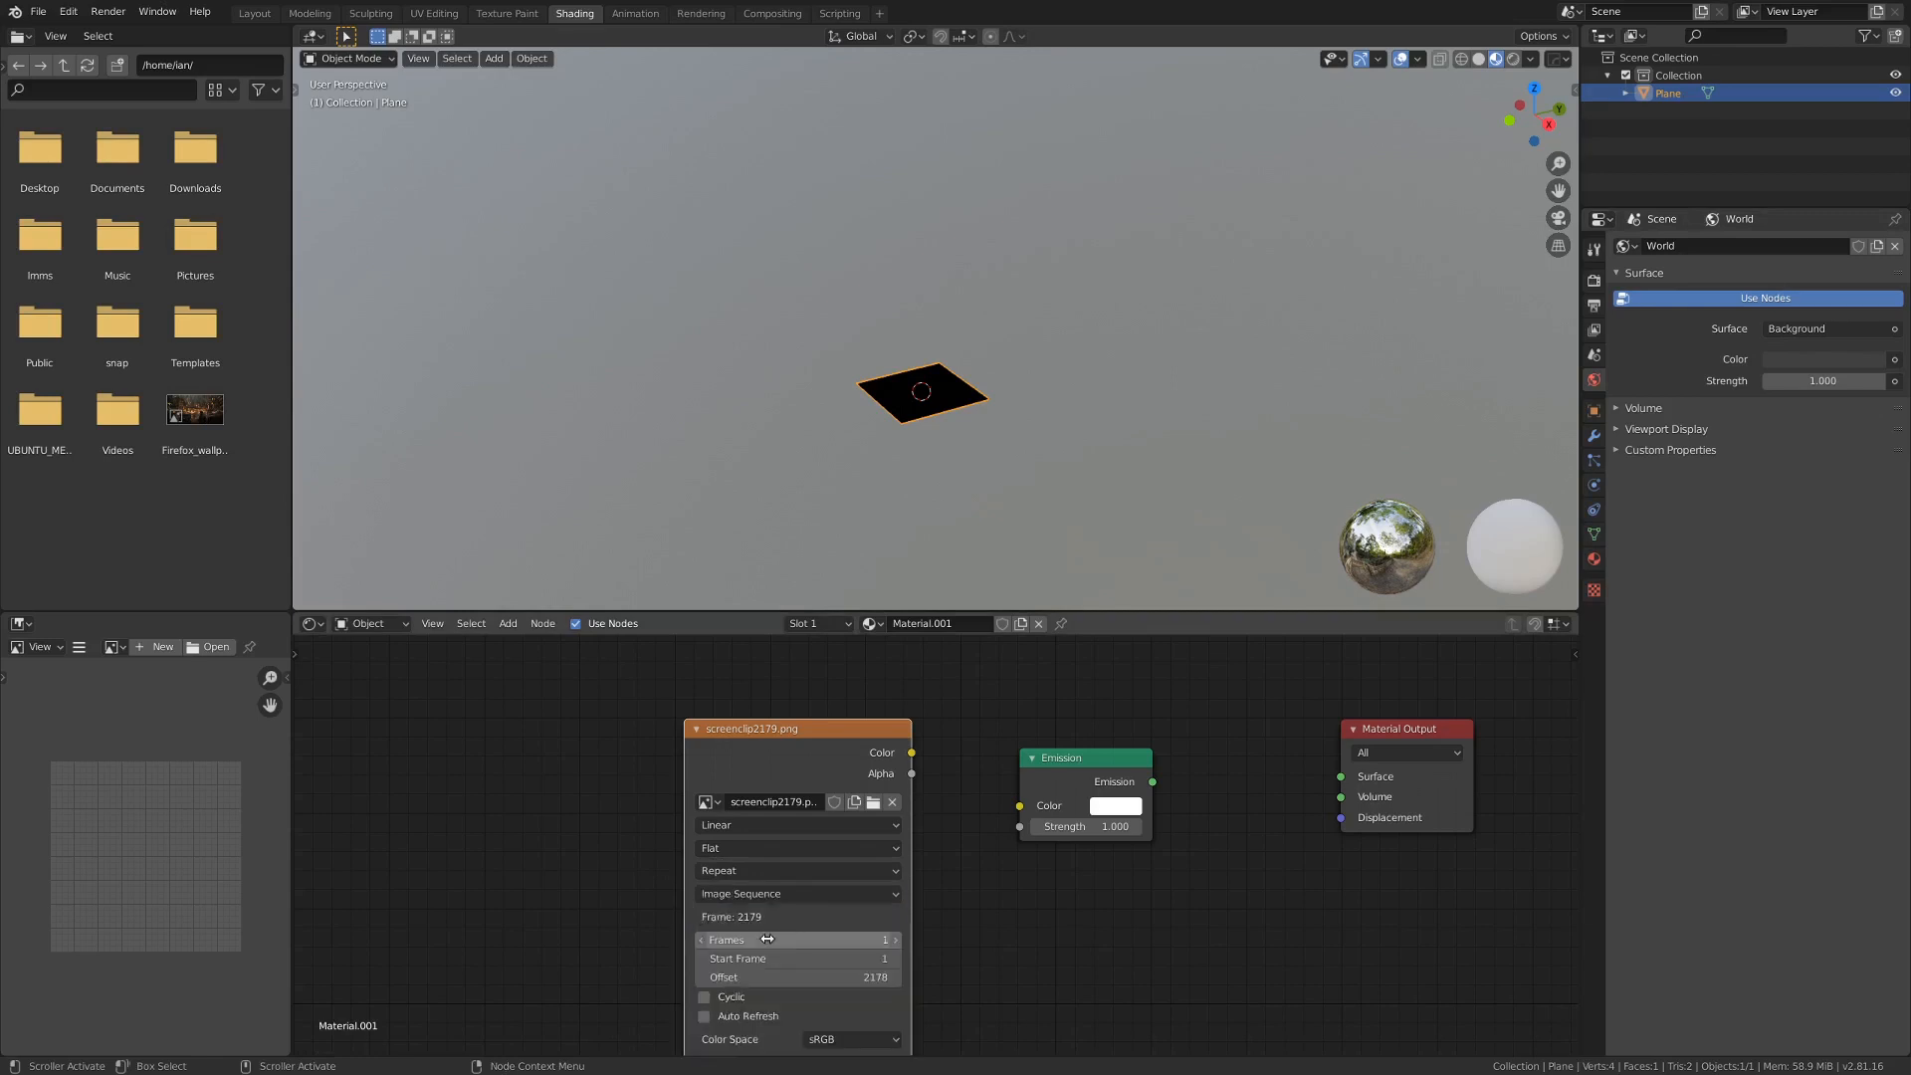
mouse_move(872, 799)
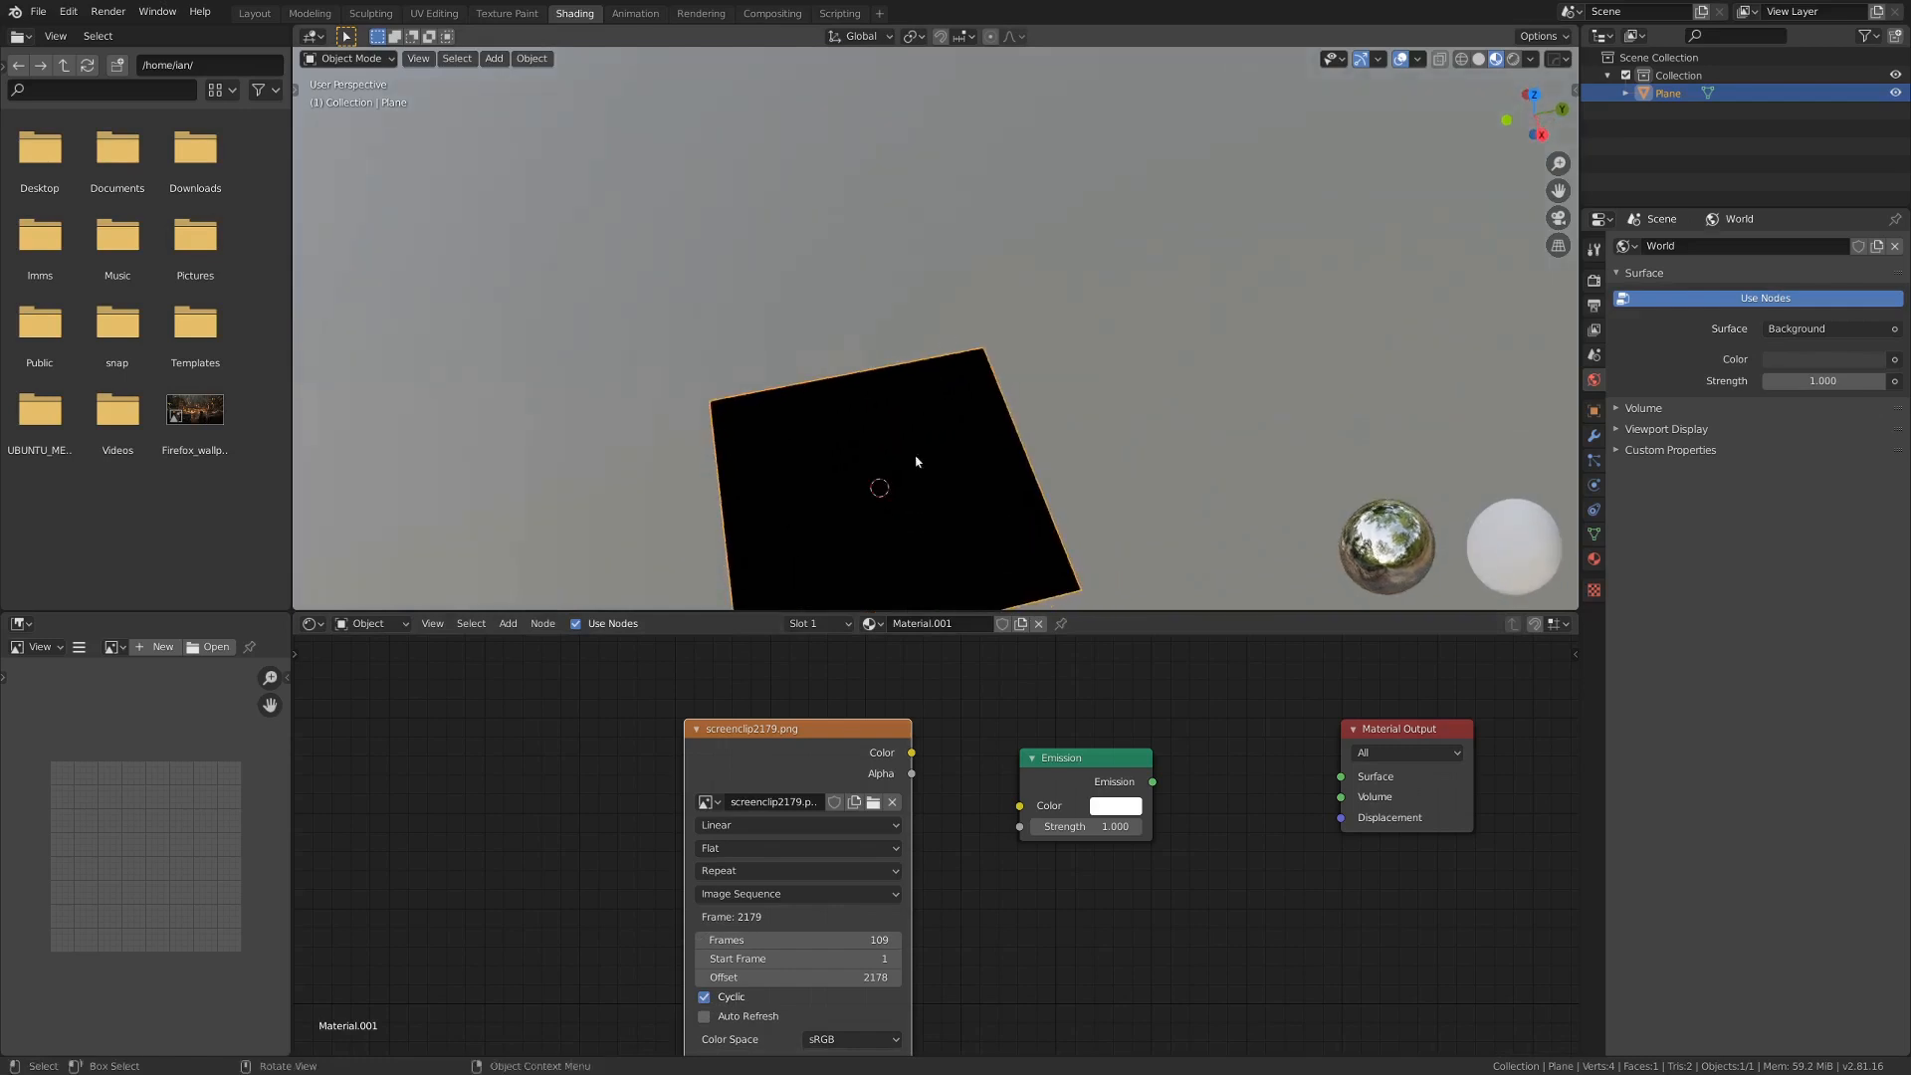
Step: Feed the image colour into Emission, enable Auto Refresh and play the robot frames
left_click_drag(912, 752, 1019, 806)
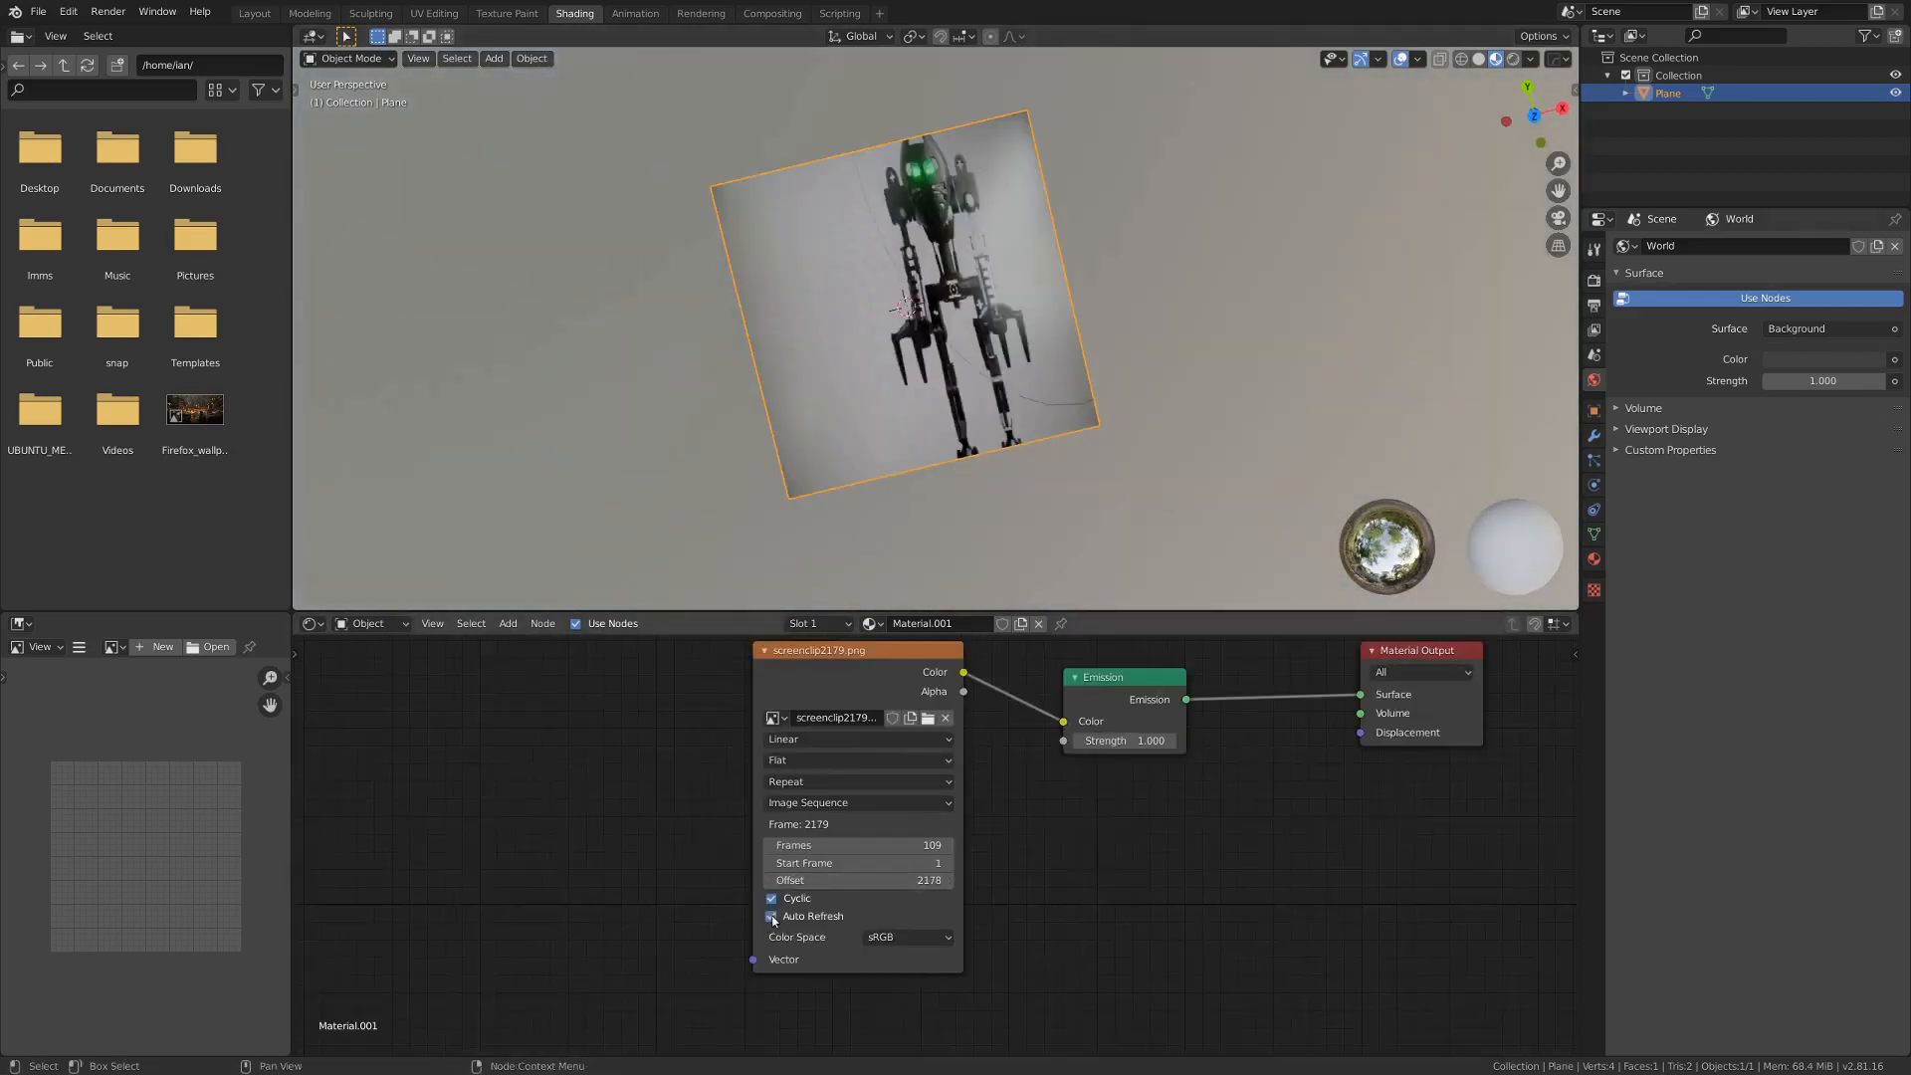
left_click(772, 915)
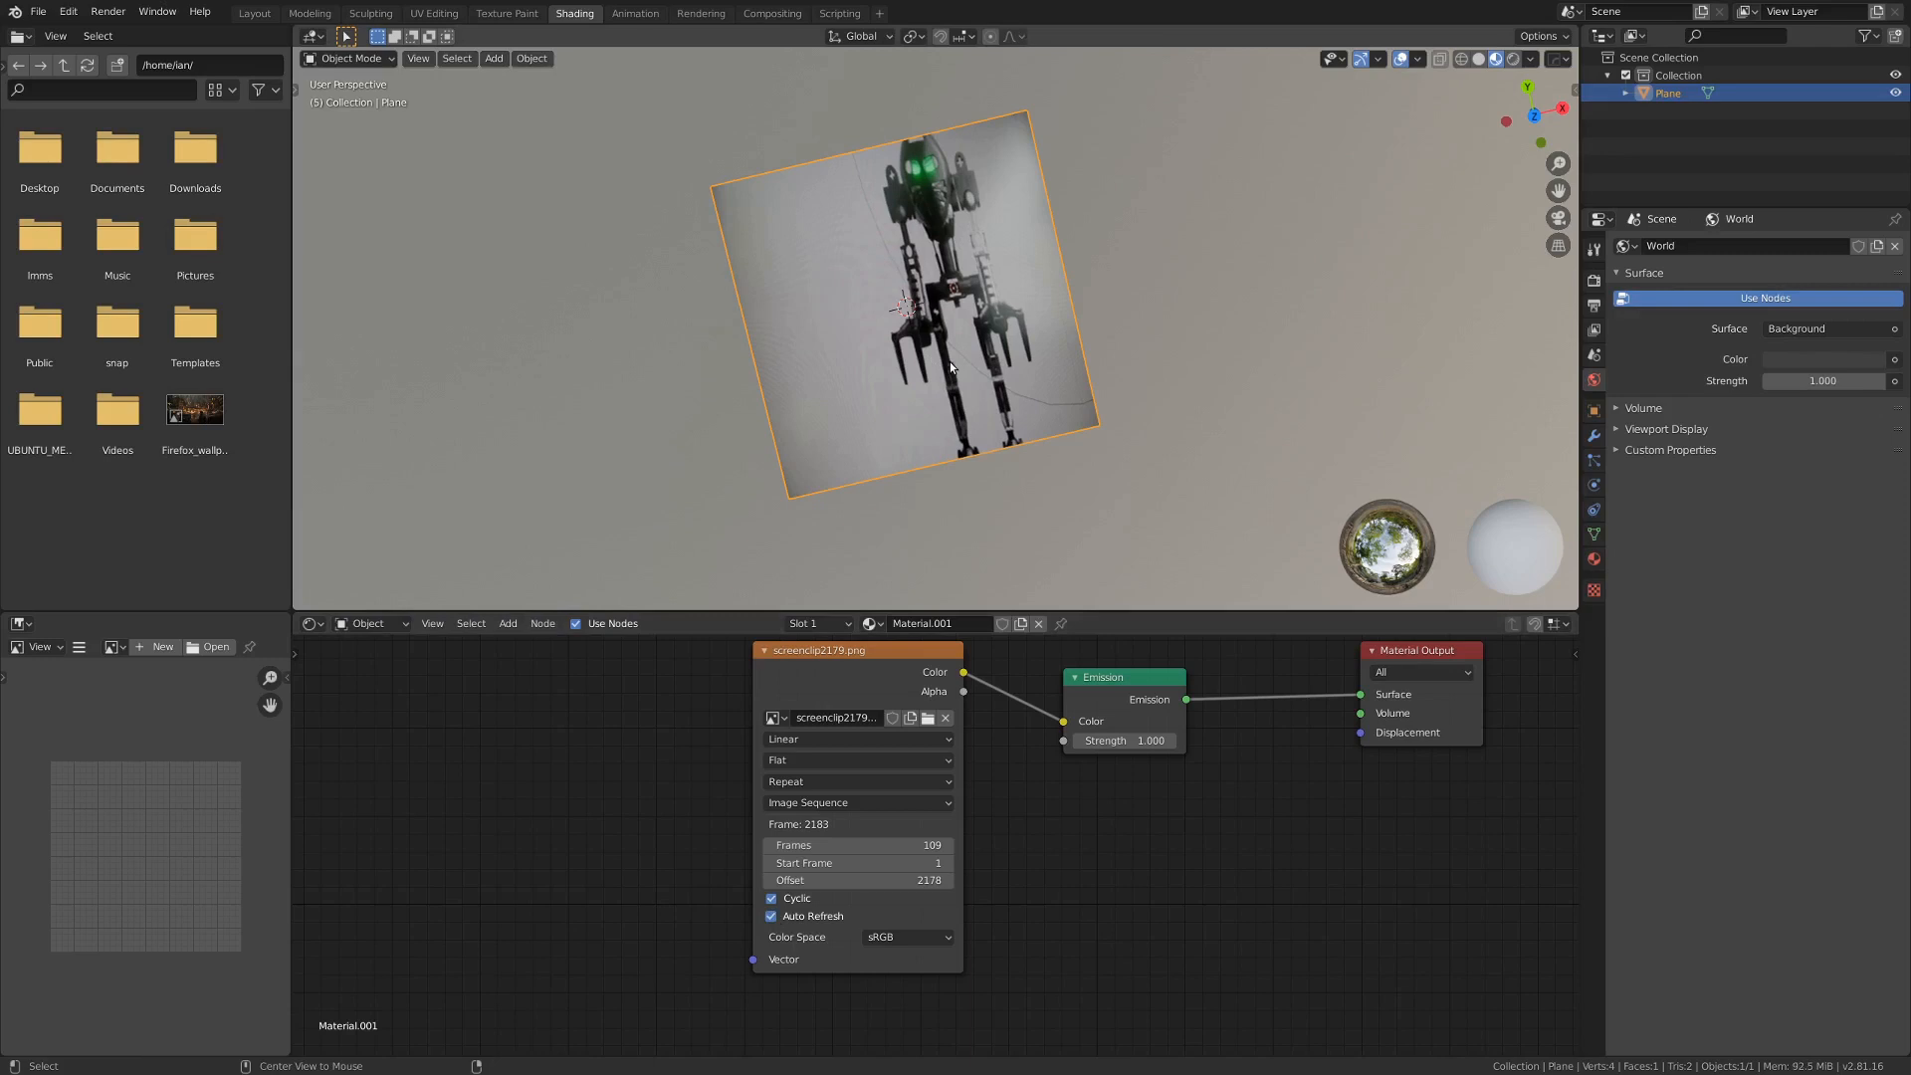
key("space")
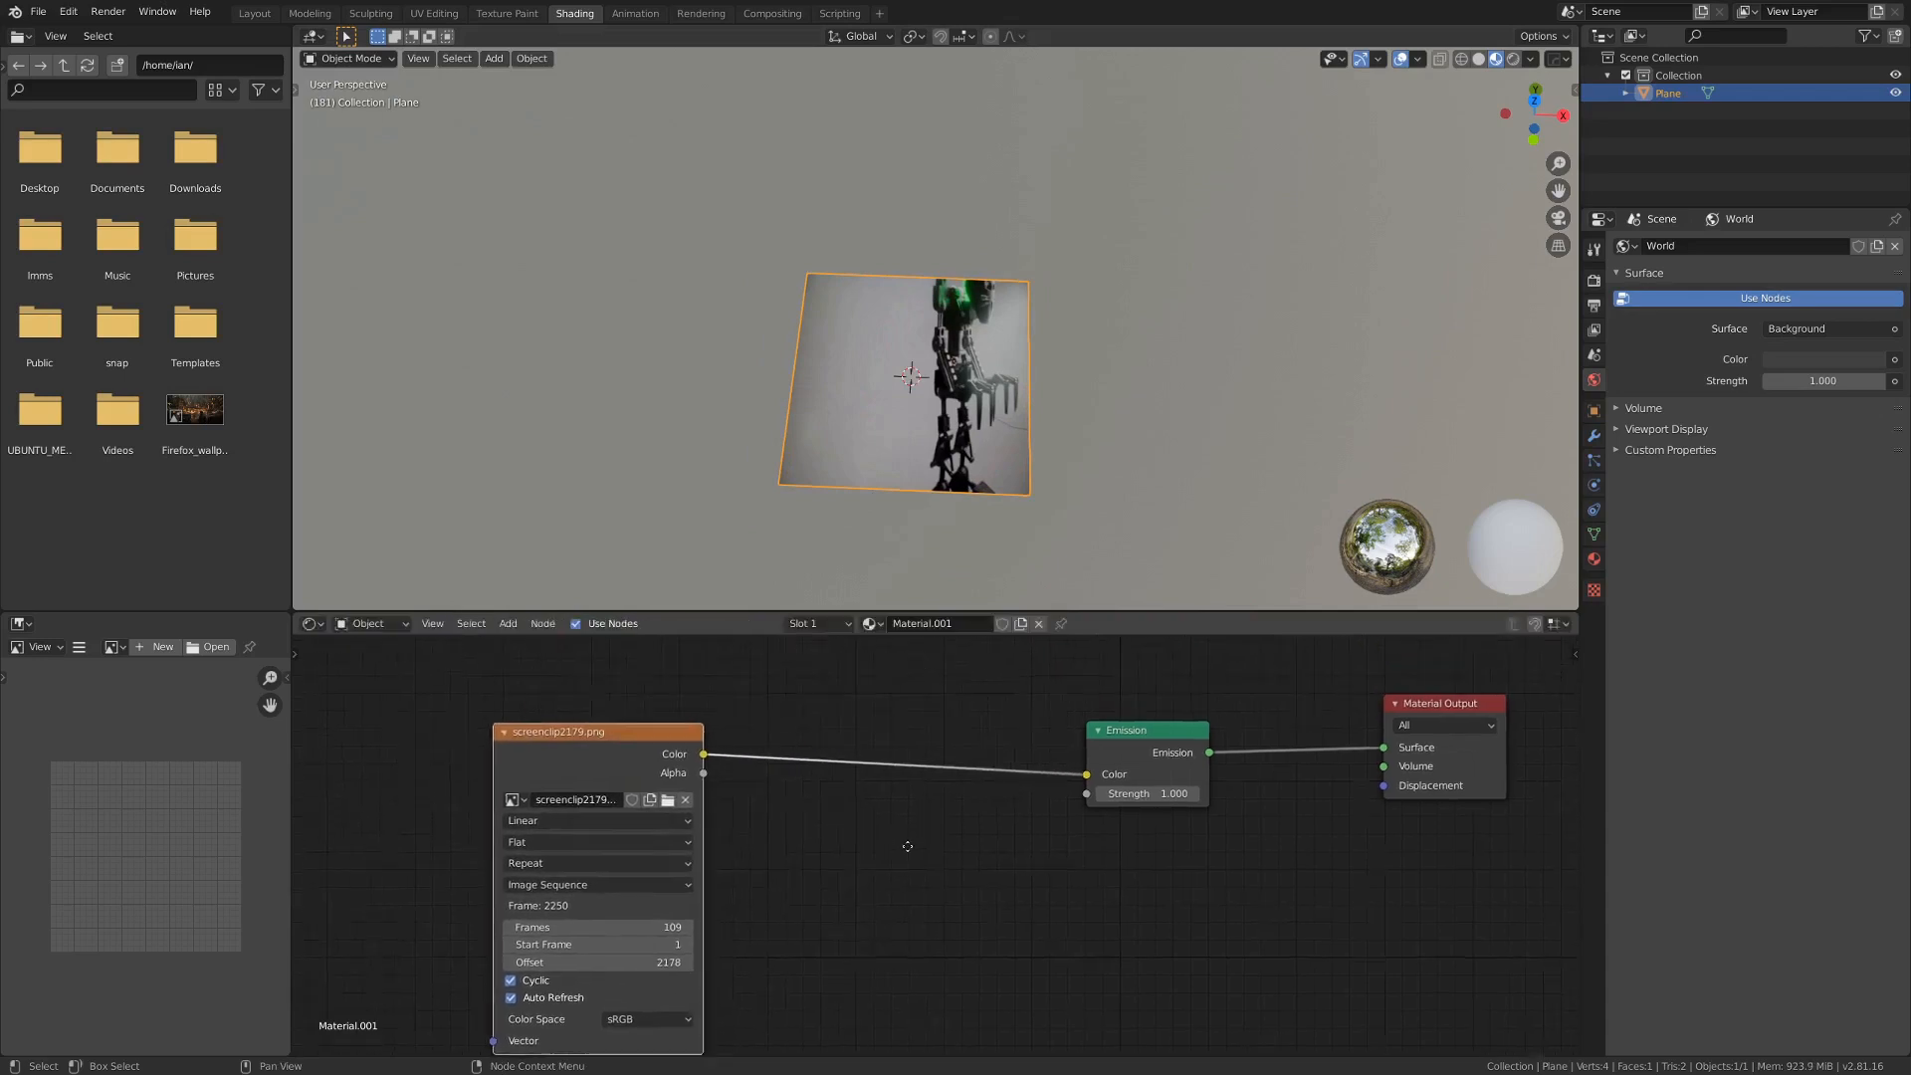
left_click(764, 882)
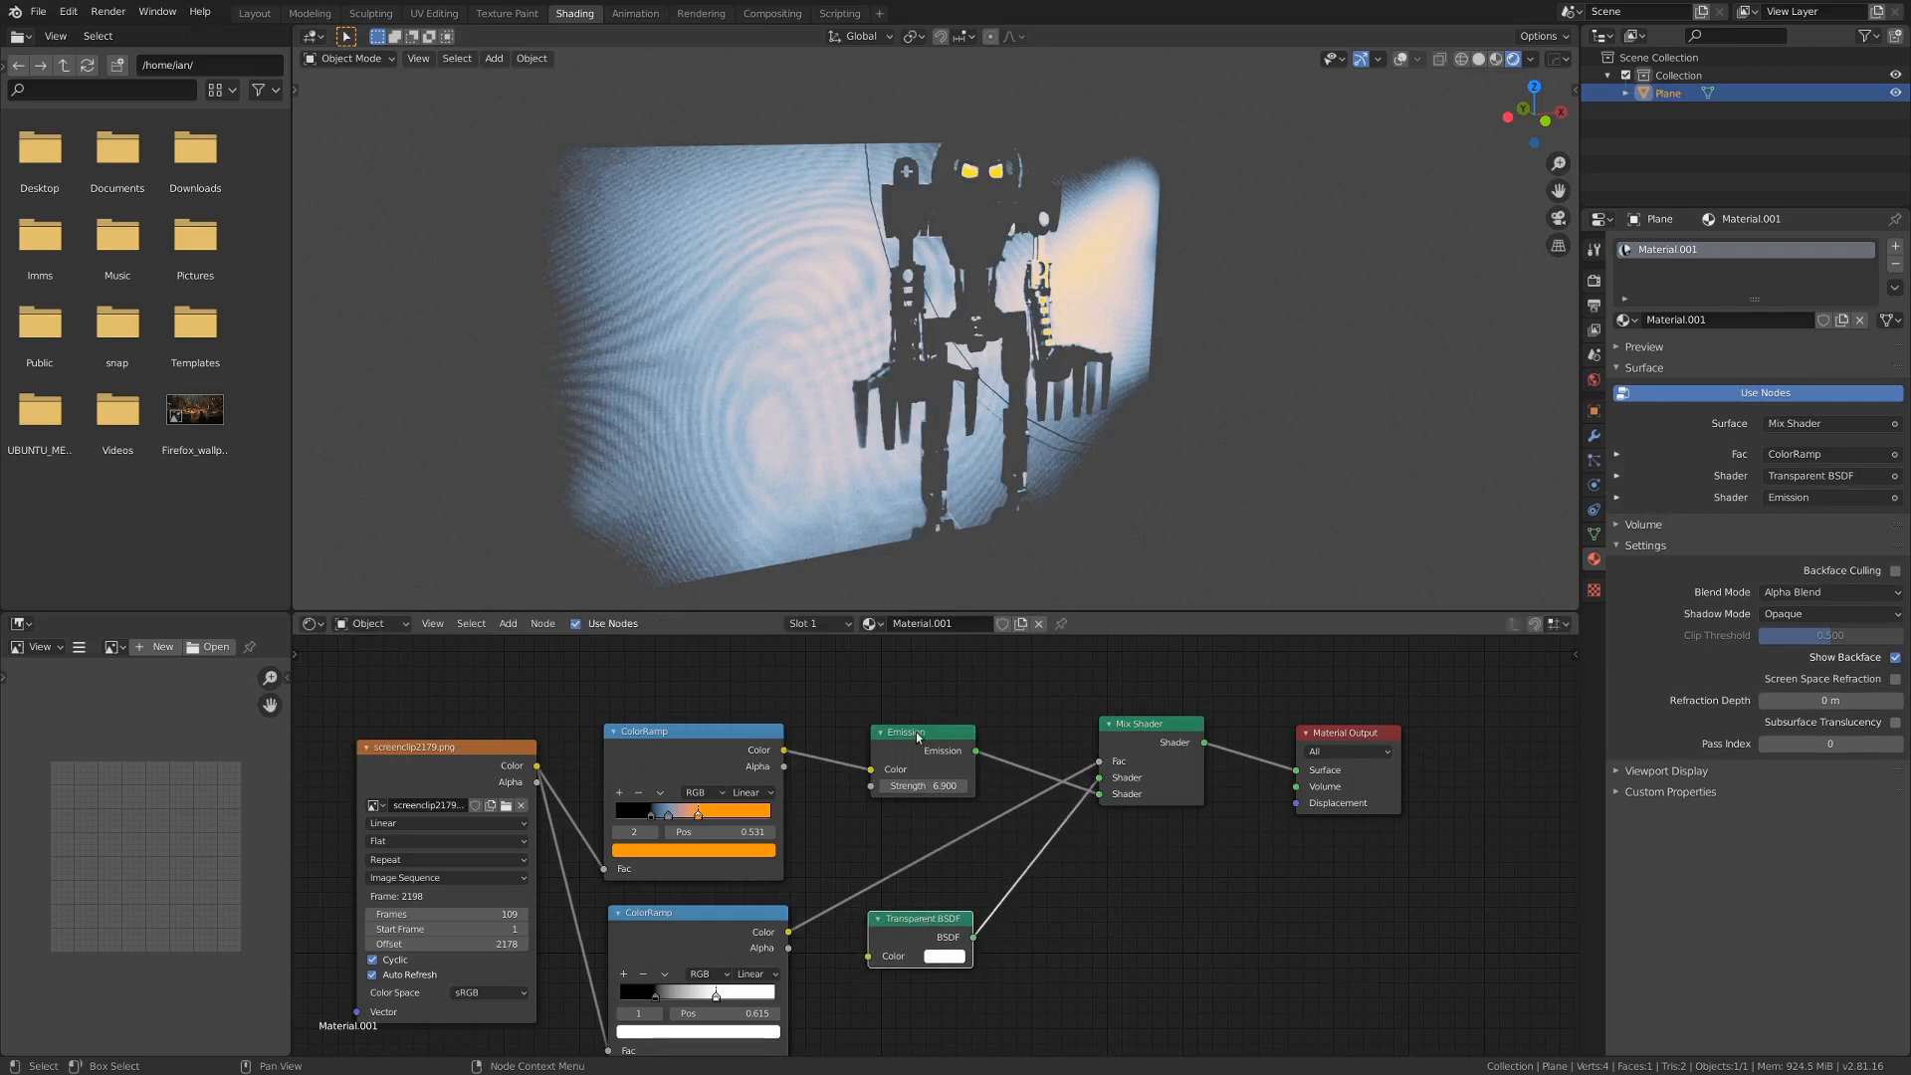
Step: Tidy the node layout, moving the Transparent BSDF above the Emission node
left_click_drag(908, 733, 890, 757)
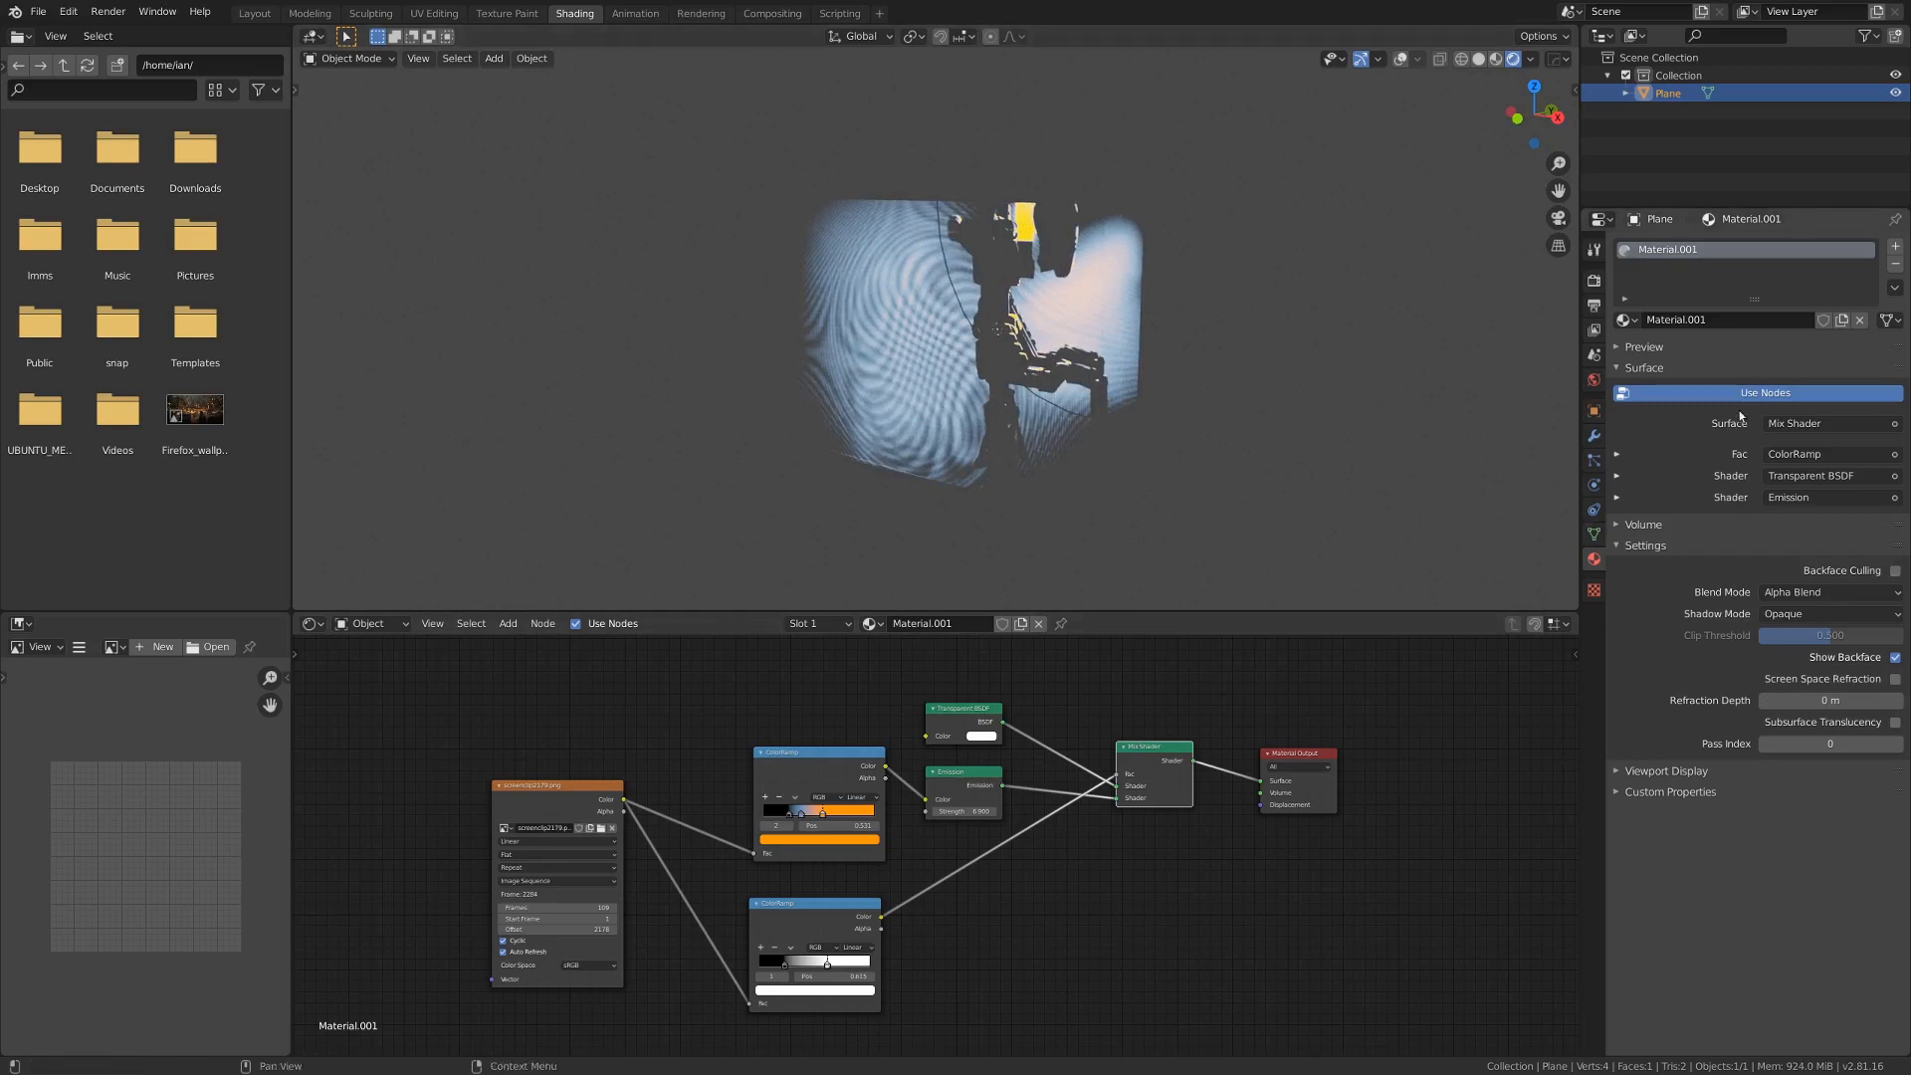
Step: Add a Suzanne monkey mesh beside the hologram plane
left_click(1827, 591)
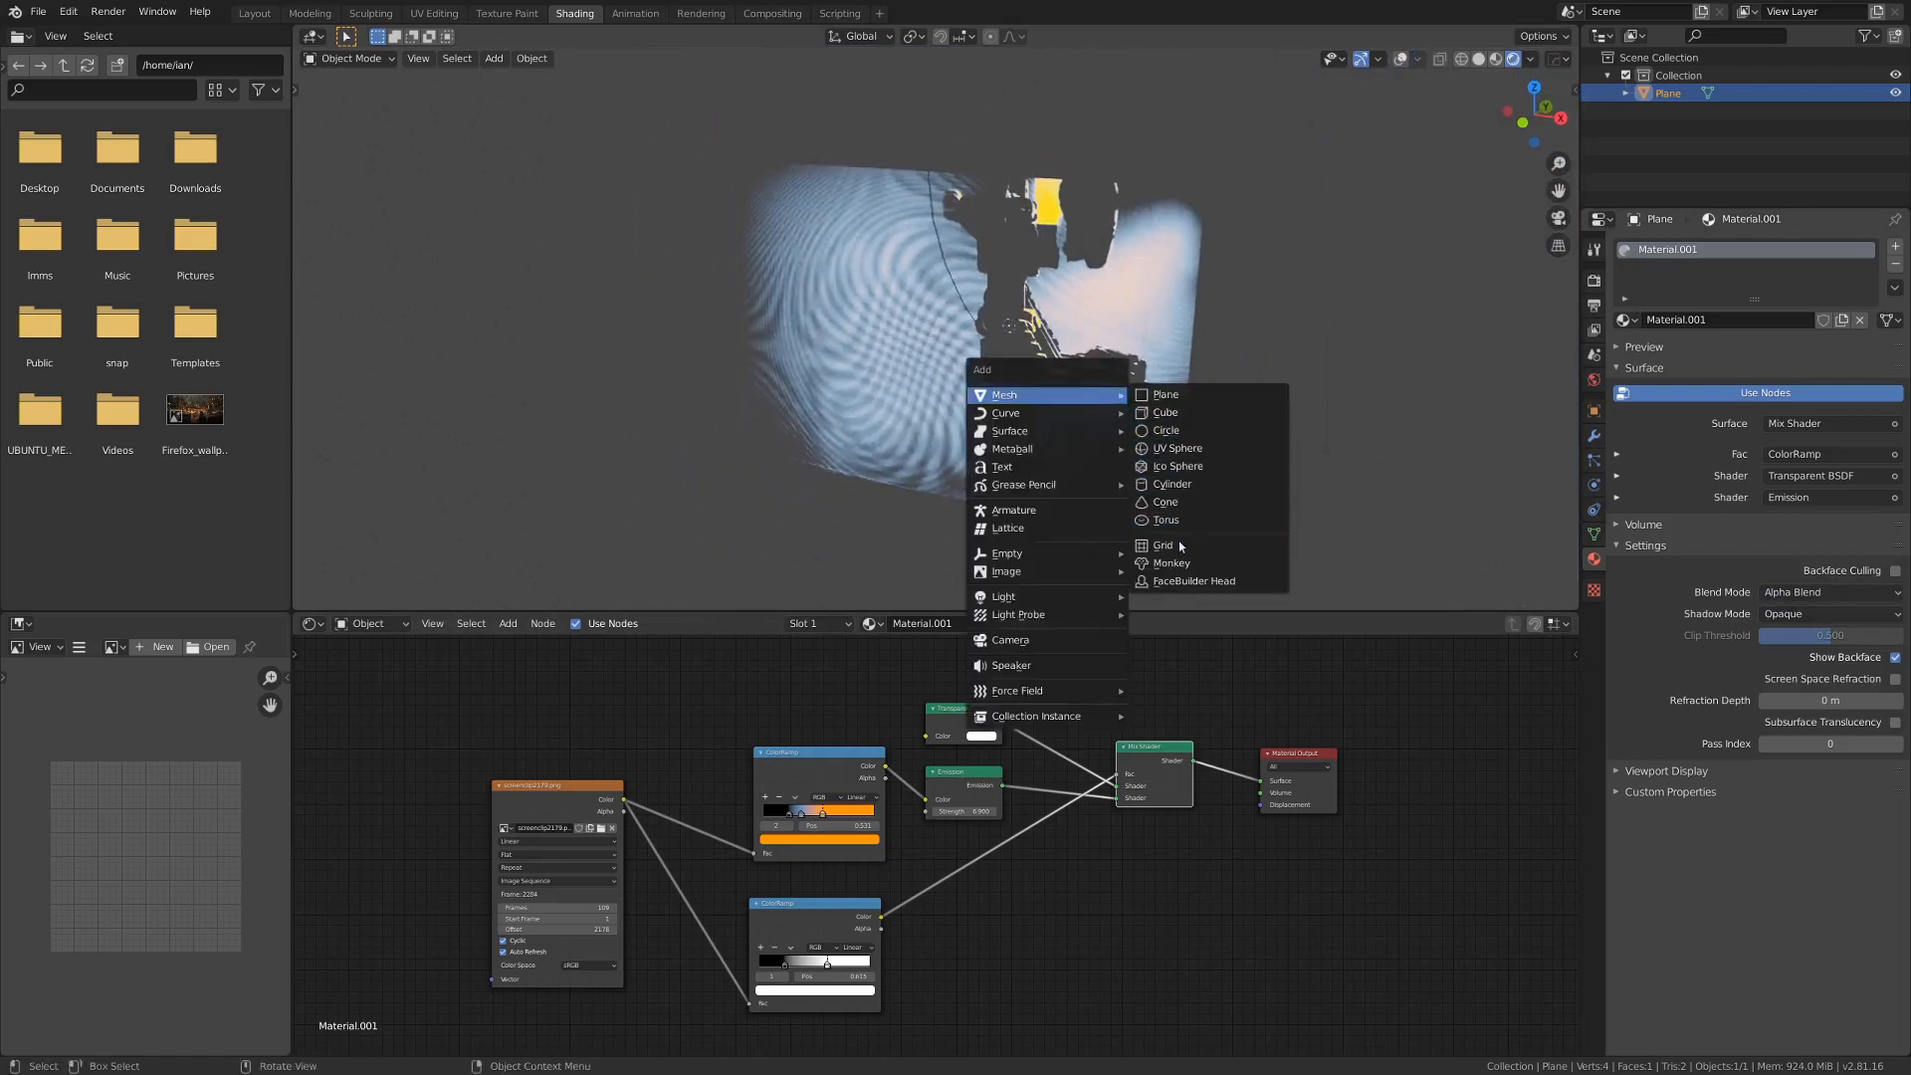
left_click(1171, 561)
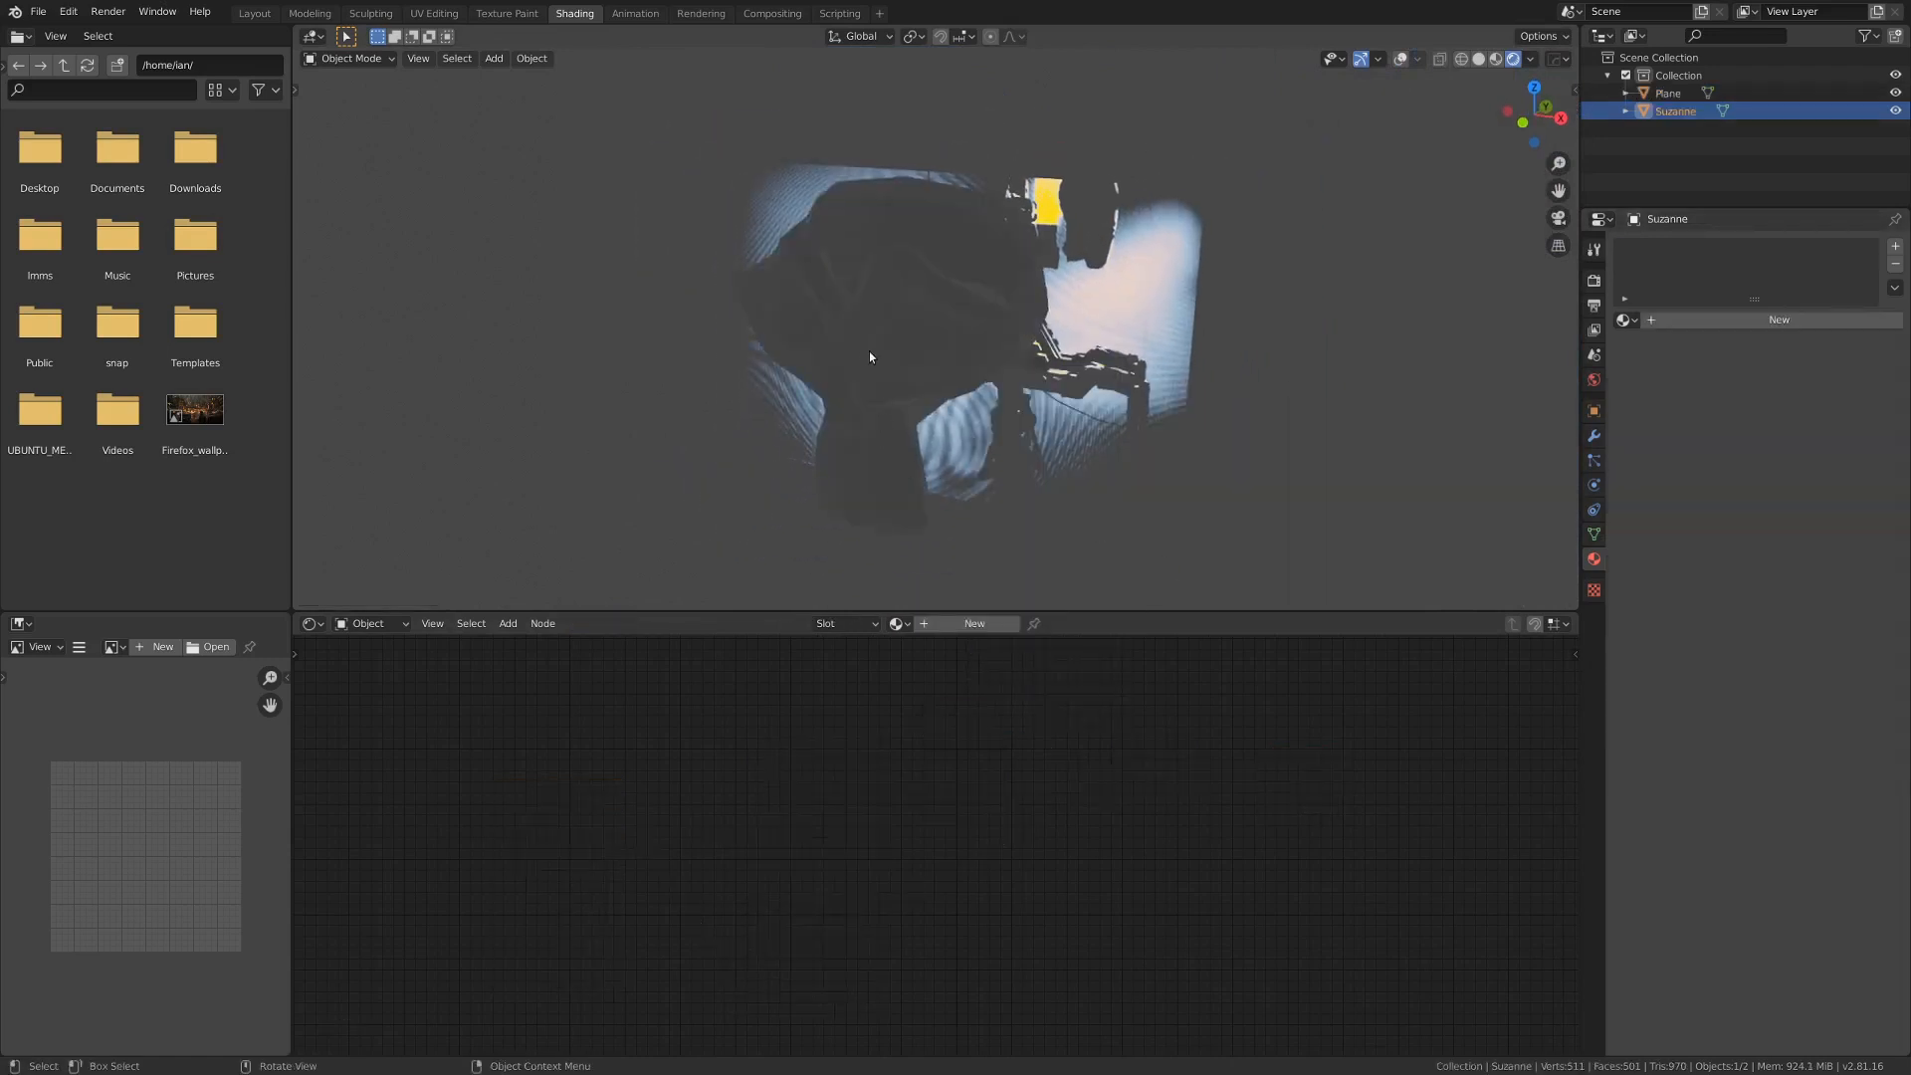